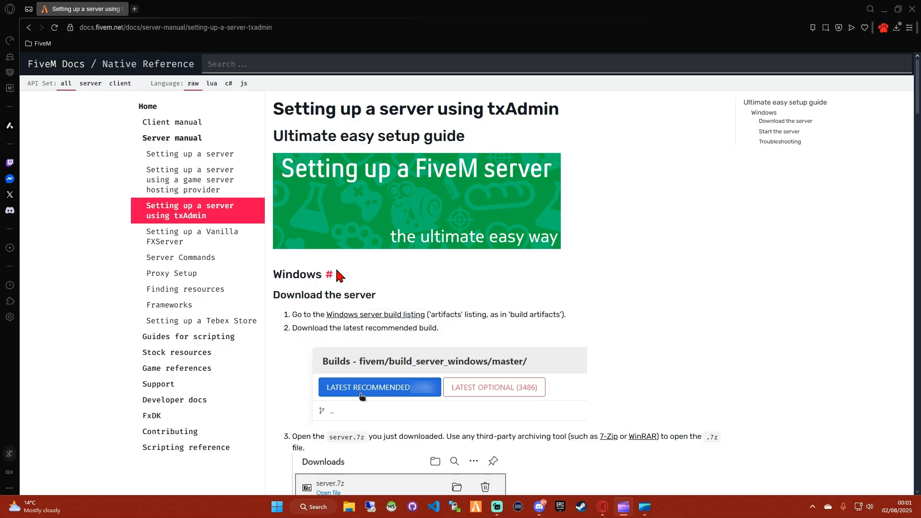
pyautogui.moveTo(203, 169)
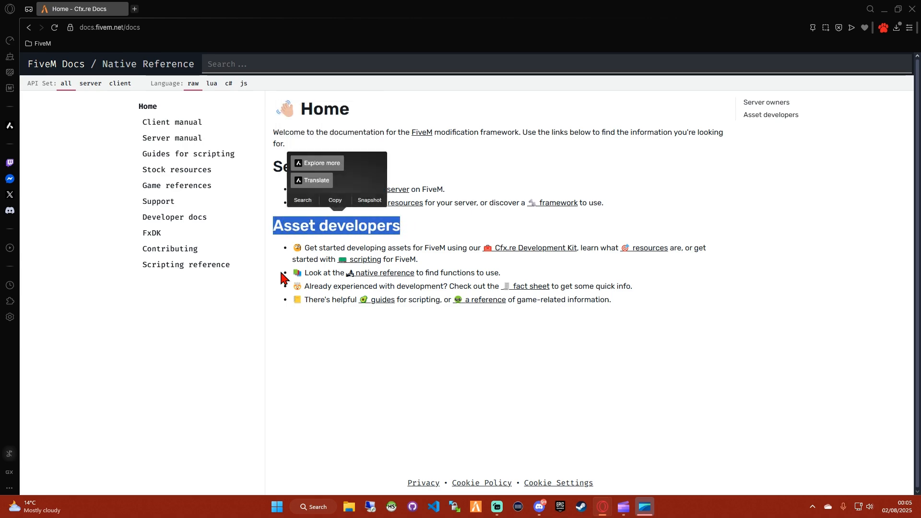
# - Clear the accidental text selection on the FiveM Docs home page
pyautogui.click(277, 321)
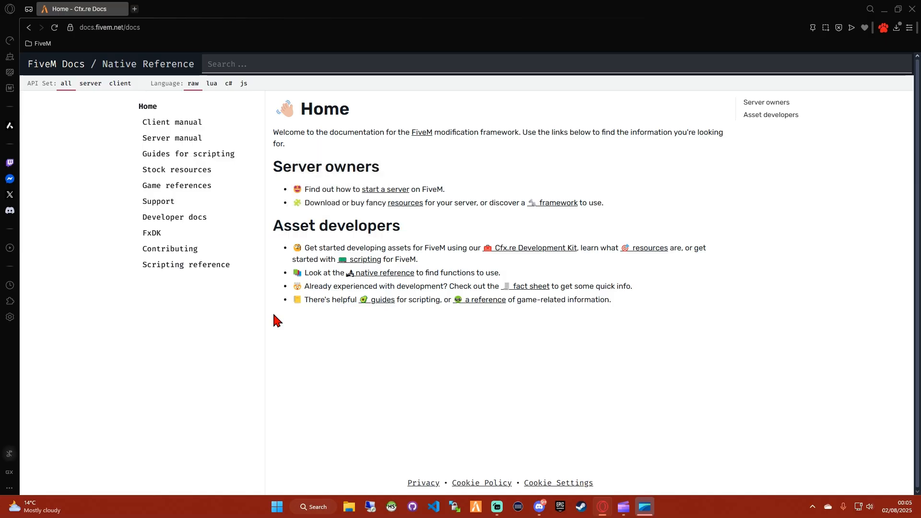
pyautogui.moveTo(284, 347)
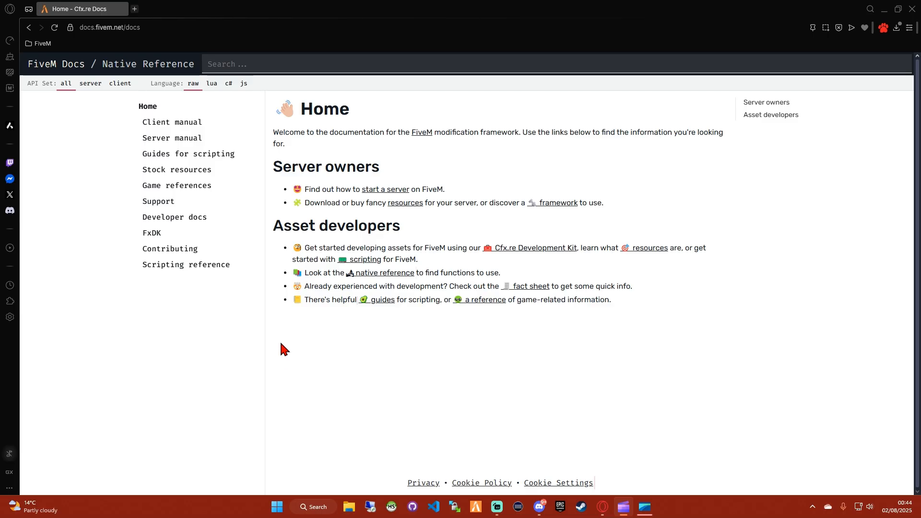
pyautogui.moveTo(285, 342)
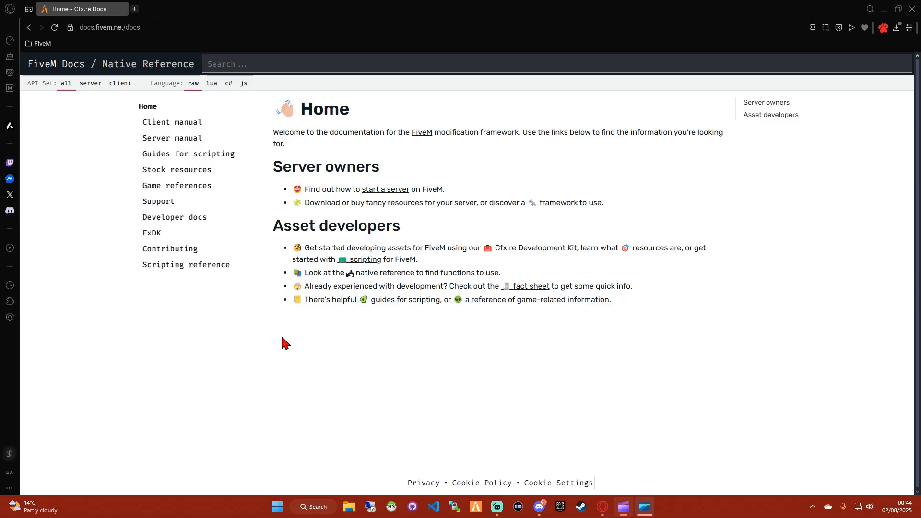
pyautogui.moveTo(54, 65)
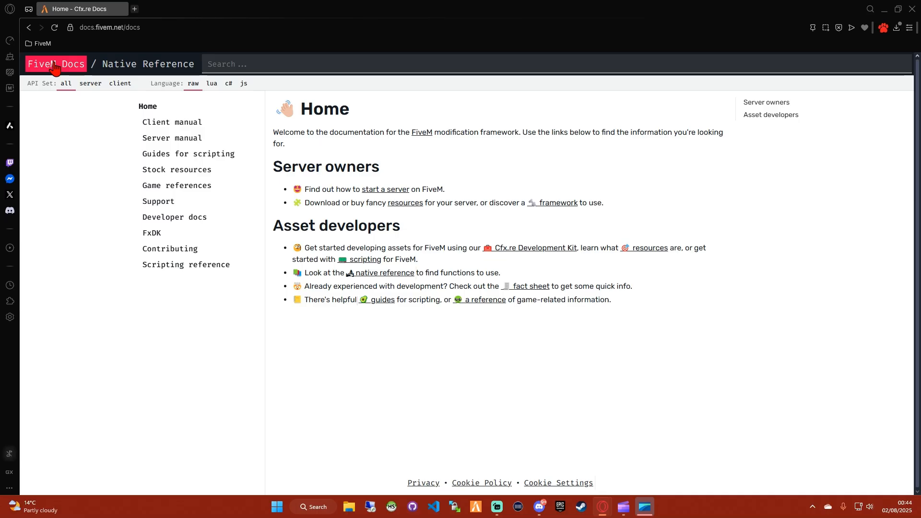
# - Open the Cfx.re Portal sign-in page from the FiveM bookmarks folder
pyautogui.click(110, 27)
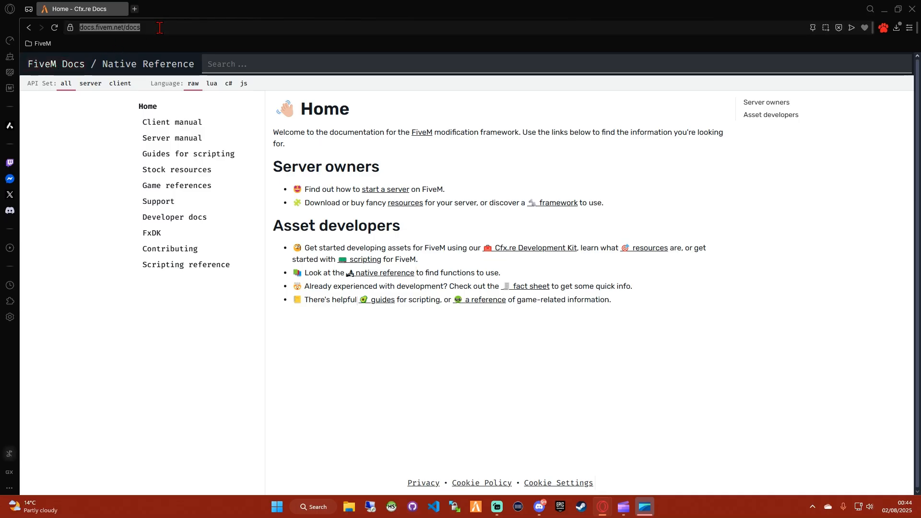
pyautogui.click(38, 43)
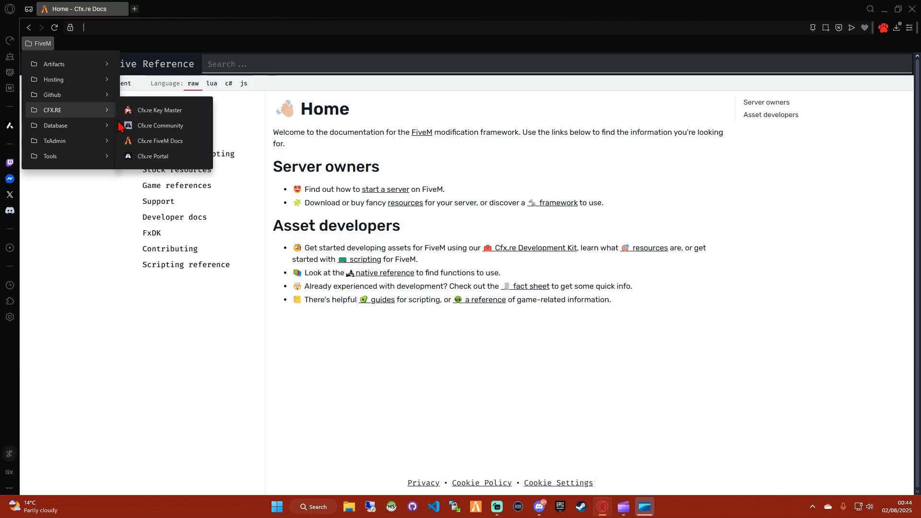
pyautogui.moveTo(171, 163)
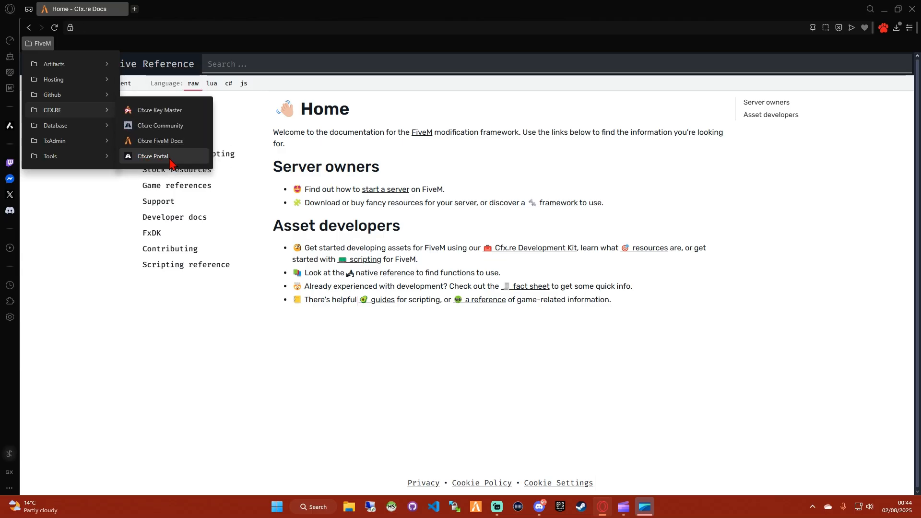
pyautogui.click(151, 156)
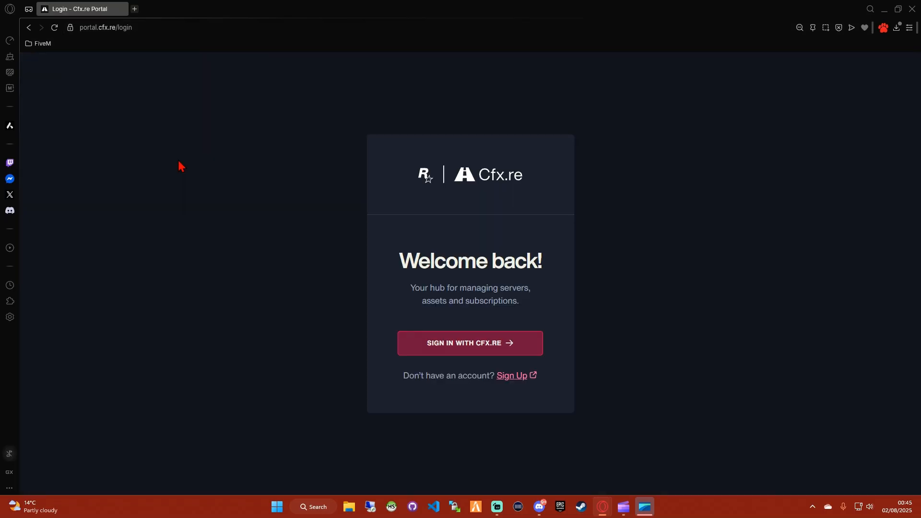
pyautogui.moveTo(304, 262)
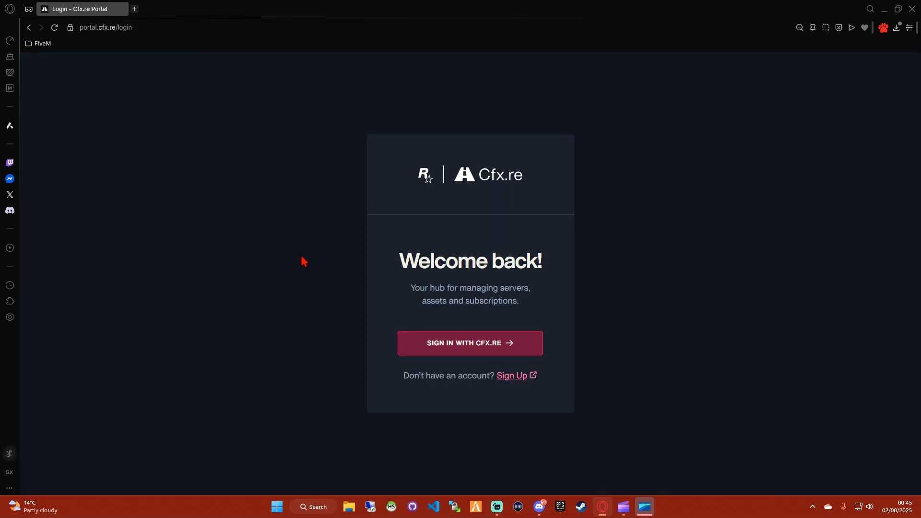
pyautogui.moveTo(512, 390)
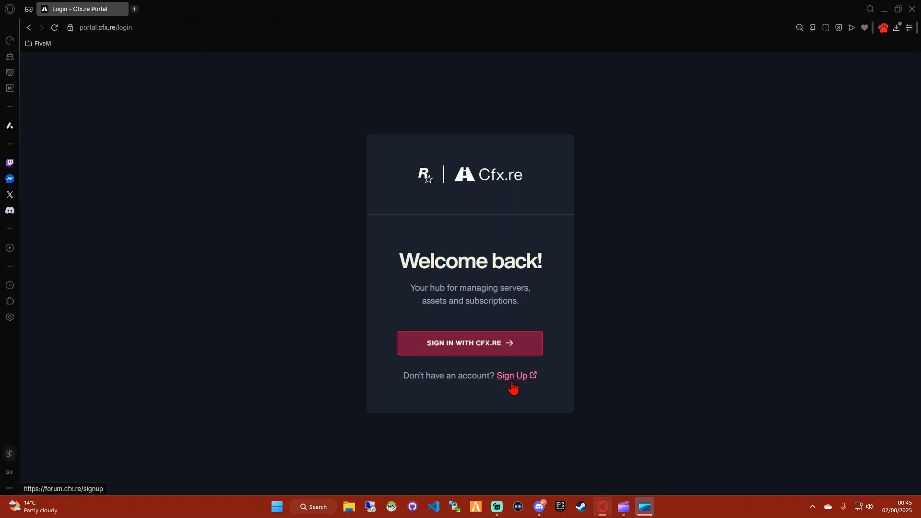
pyautogui.click(42, 43)
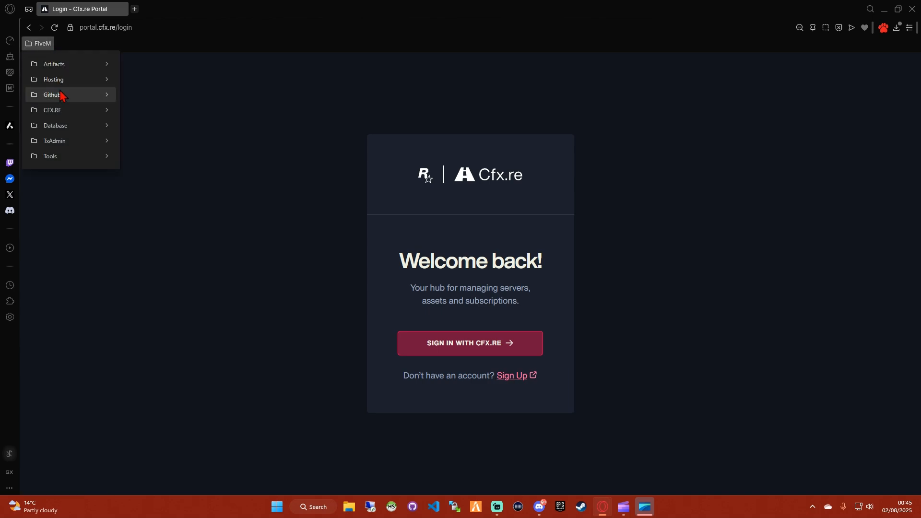
# - Visit the GitHub home page and its free-account sign-up form
pyautogui.click(51, 95)
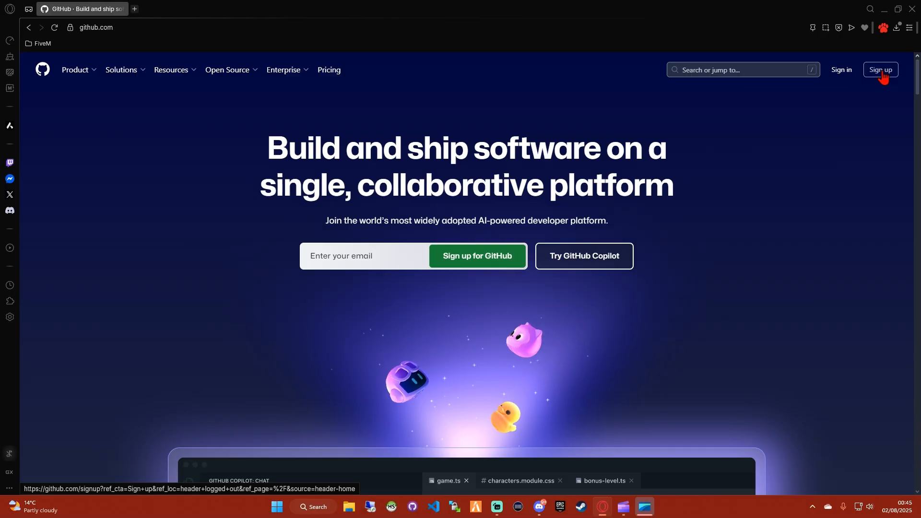
pyautogui.click(880, 70)
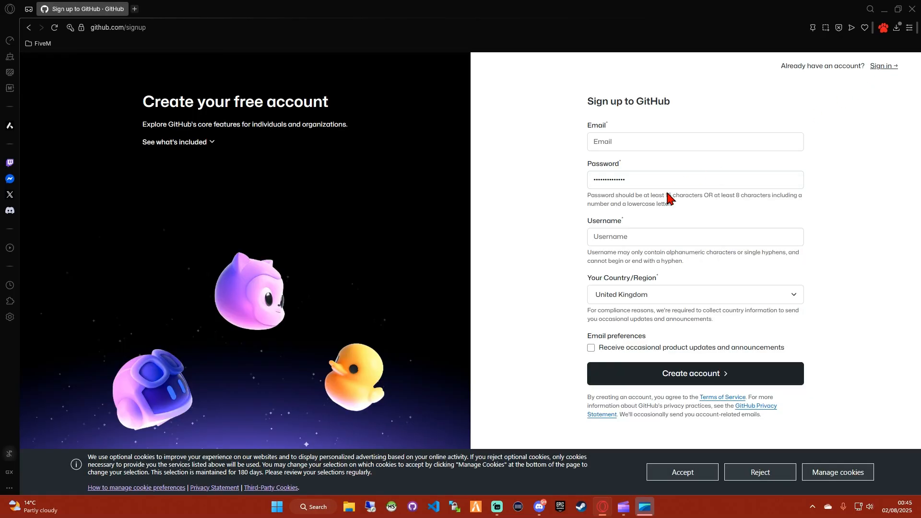
pyautogui.moveTo(491, 250)
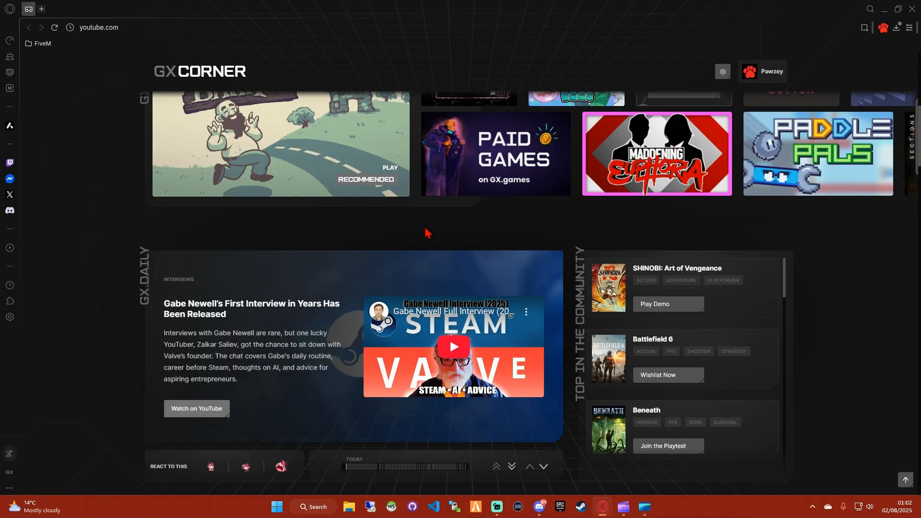
pyautogui.moveTo(46, 49)
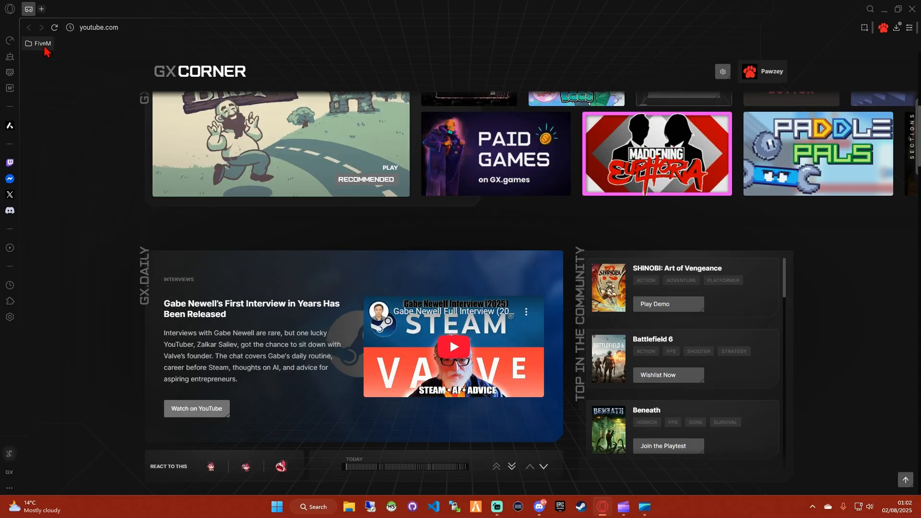
# - Open the apachefriends.org XAMPP download page from the FiveM Database bookmarks
pyautogui.click(37, 43)
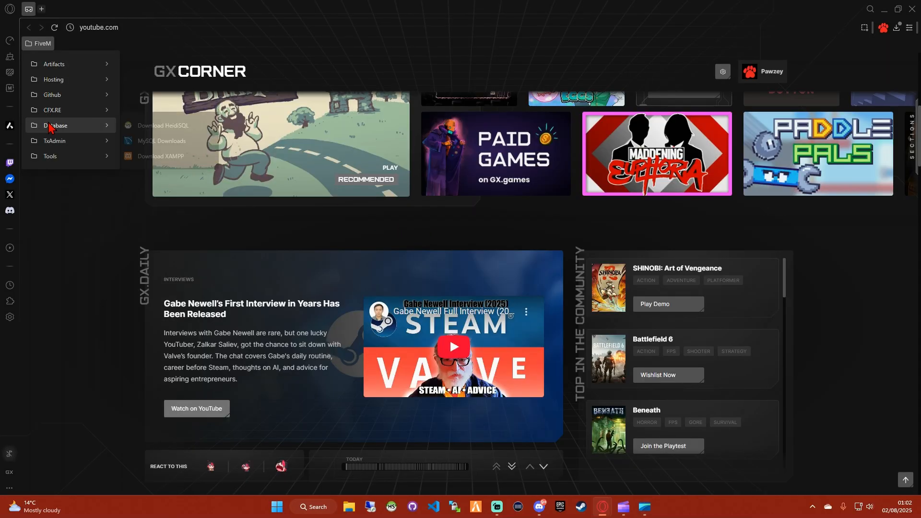
pyautogui.moveTo(137, 157)
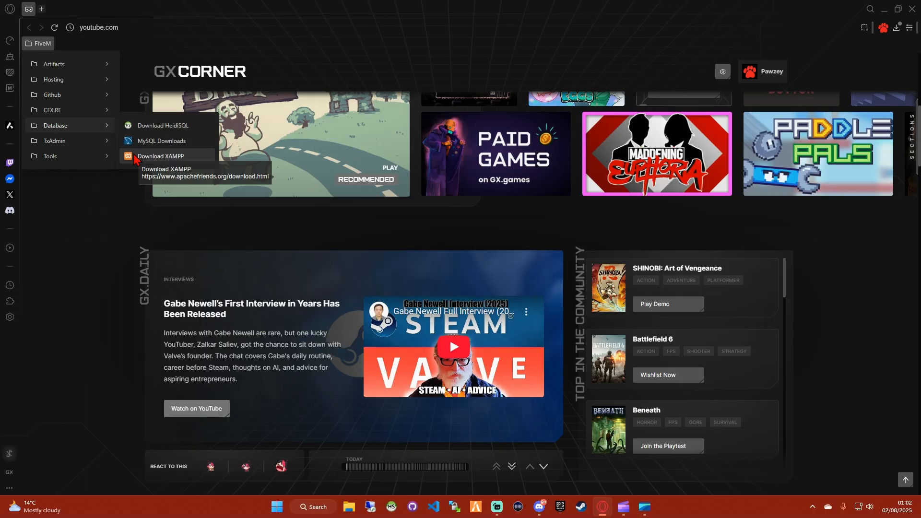
pyautogui.click(161, 156)
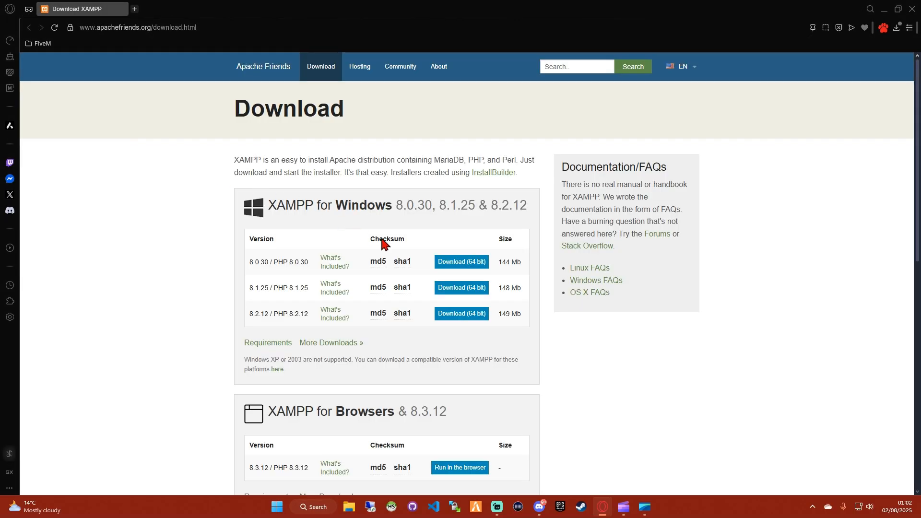
pyautogui.moveTo(457, 310)
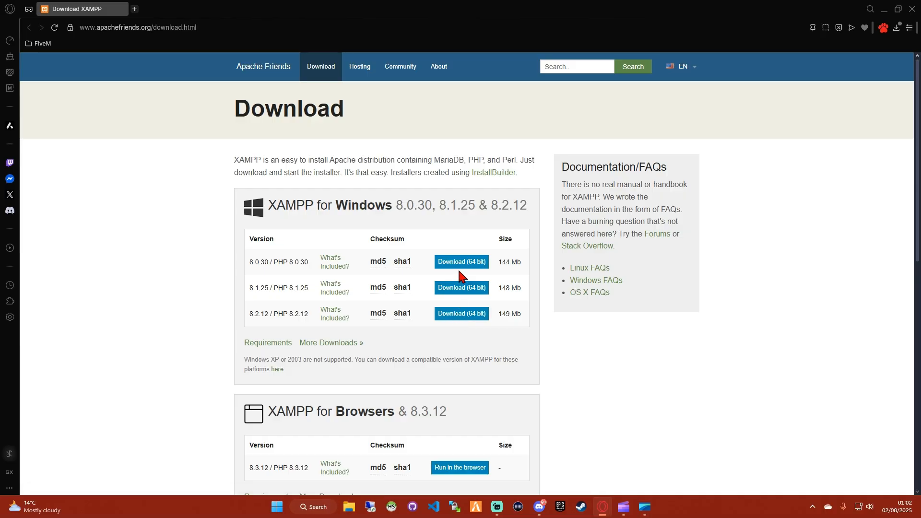
pyautogui.moveTo(458, 268)
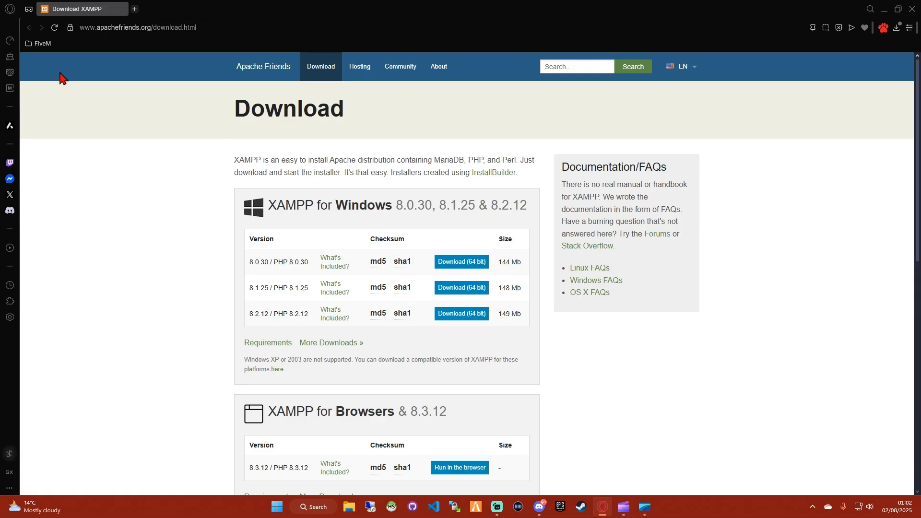
pyautogui.click(38, 43)
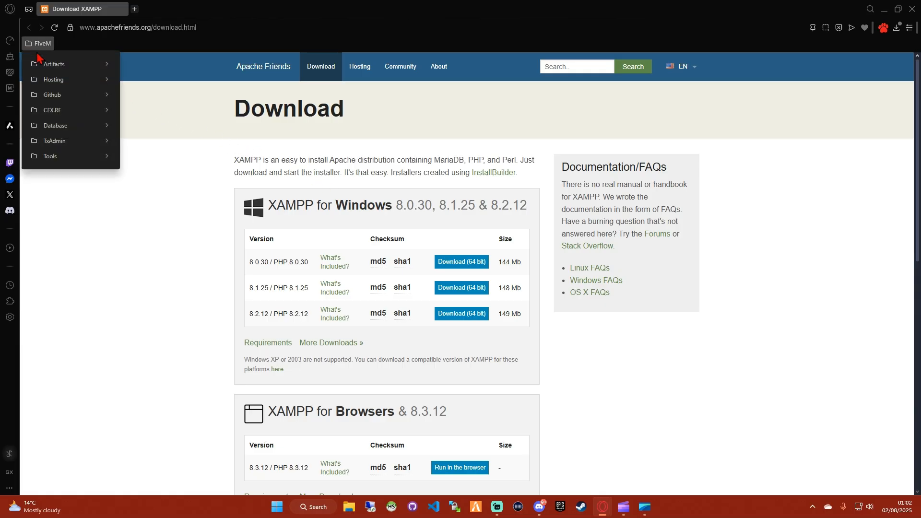
pyautogui.moveTo(58, 126)
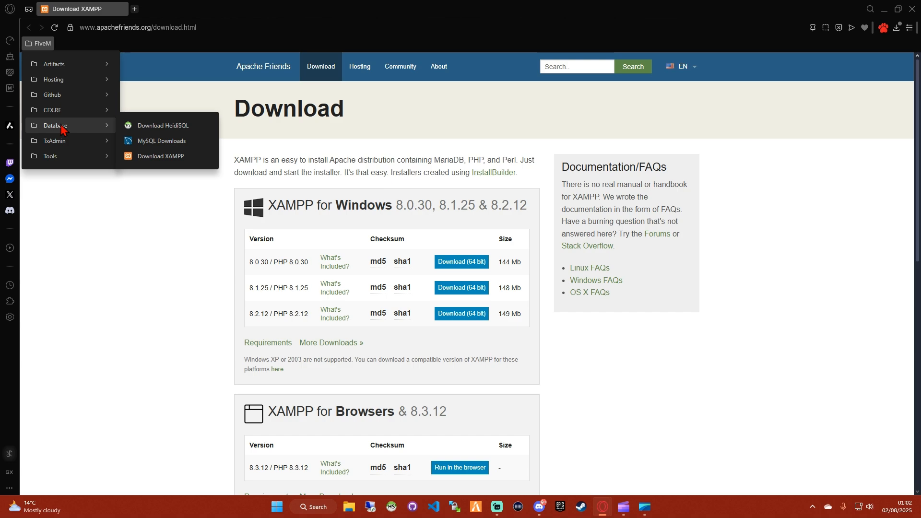
pyautogui.click(160, 156)
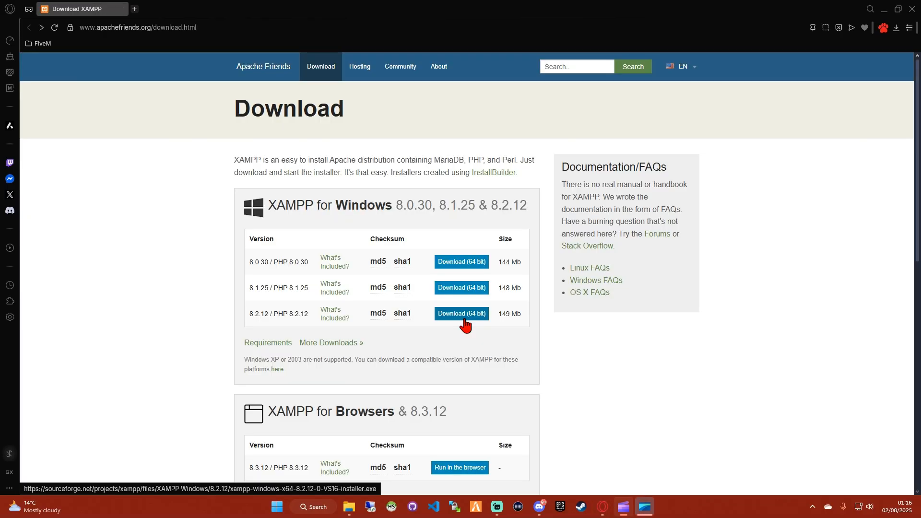
# - Download the XAMPP 8.2.12 Windows installer to Server (D:) and select it
pyautogui.click(461, 313)
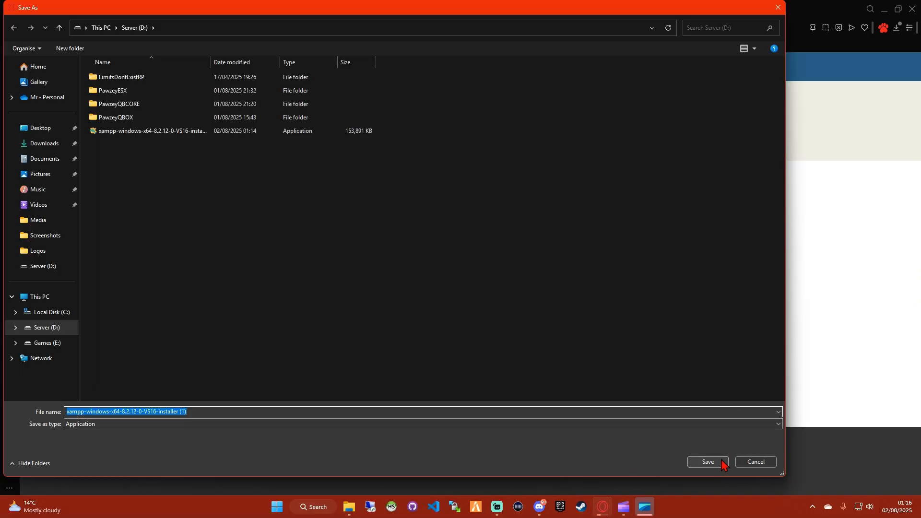
pyautogui.click(707, 461)
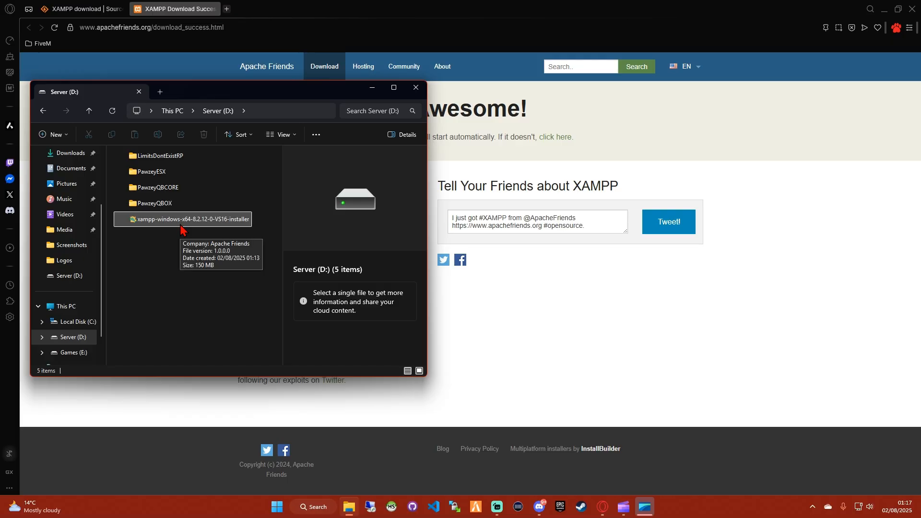
pyautogui.click(182, 219)
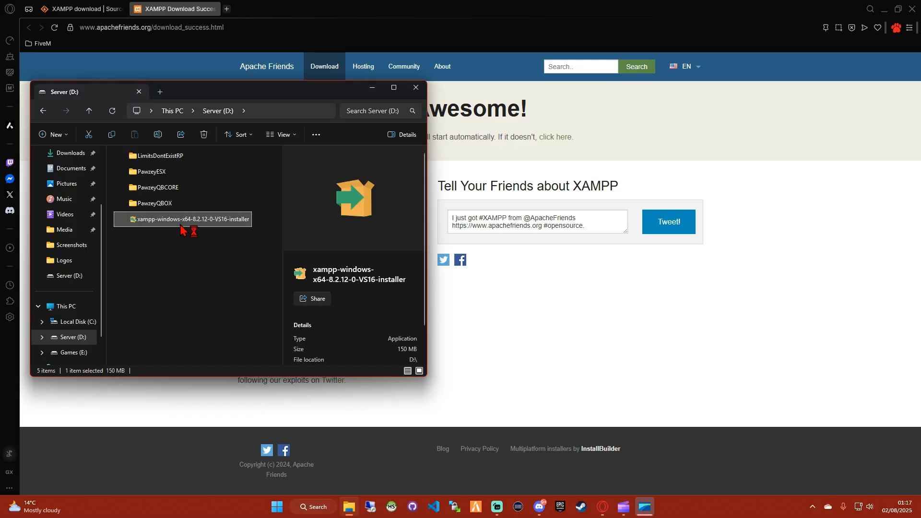
# - Run the XAMPP installer, excluding FileZilla, Mercury, Tomcat, Perl, Webalizer and Fake Sendmail
pyautogui.doubleClick(182, 219)
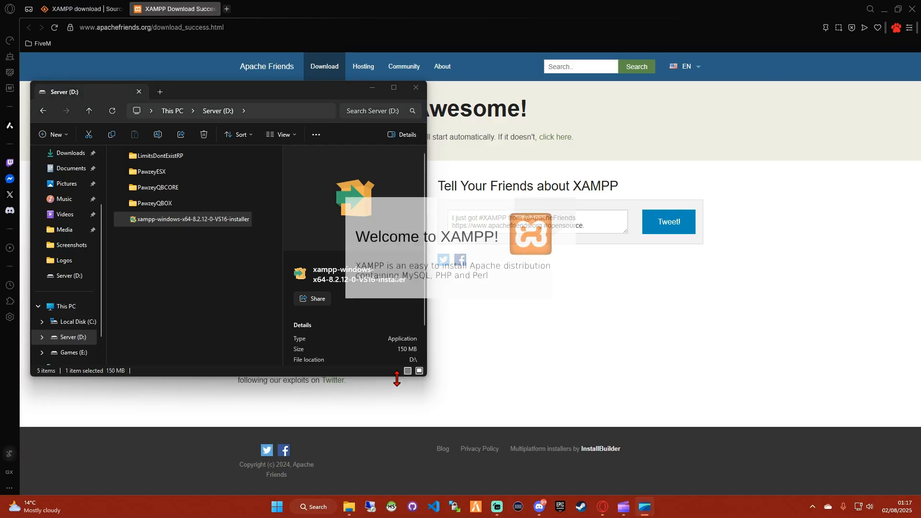
pyautogui.doubleClick(183, 219)
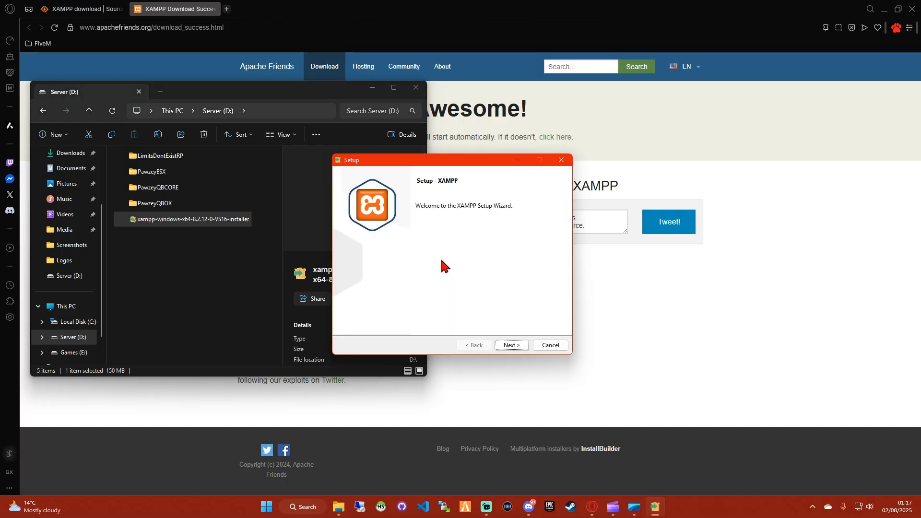
pyautogui.click(511, 345)
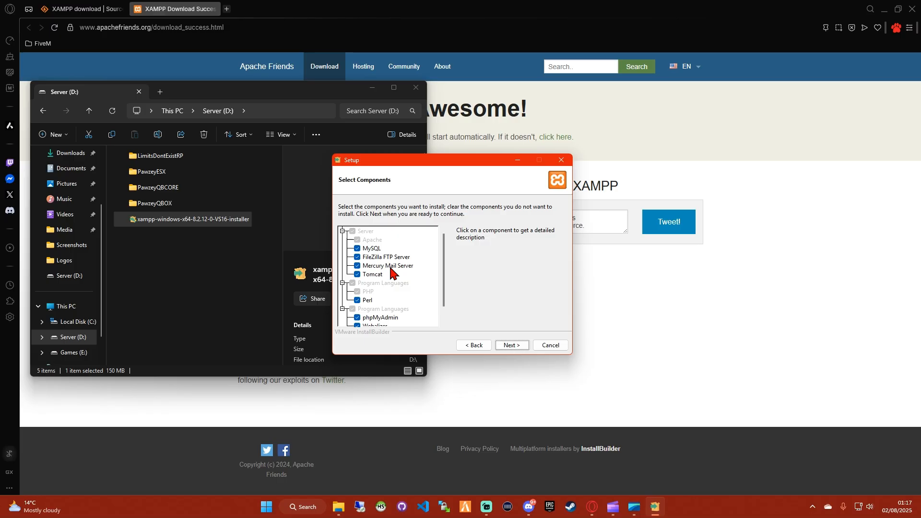
pyautogui.moveTo(373, 255)
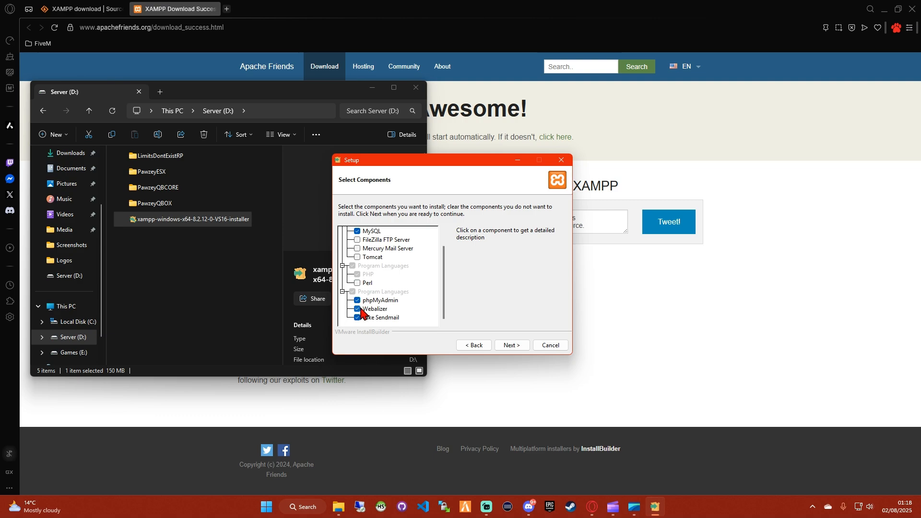
pyautogui.click(357, 308)
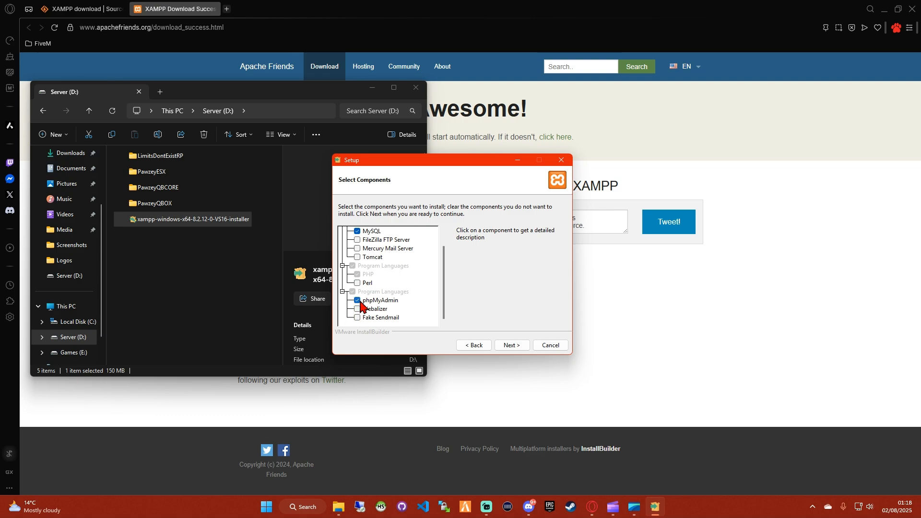
pyautogui.click(511, 344)
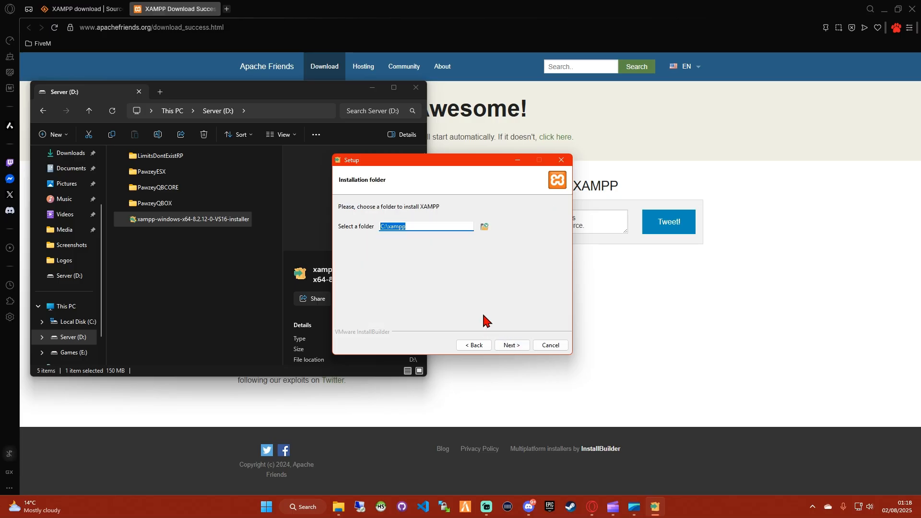
# - Create a new XAMPP folder on Server (D:) and use D:\XAMPP as the install location
pyautogui.click(485, 227)
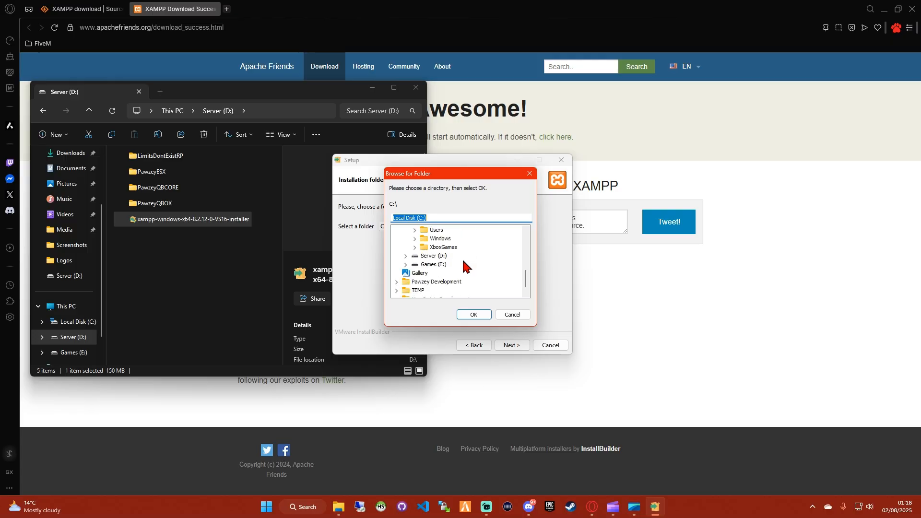
pyautogui.click(432, 255)
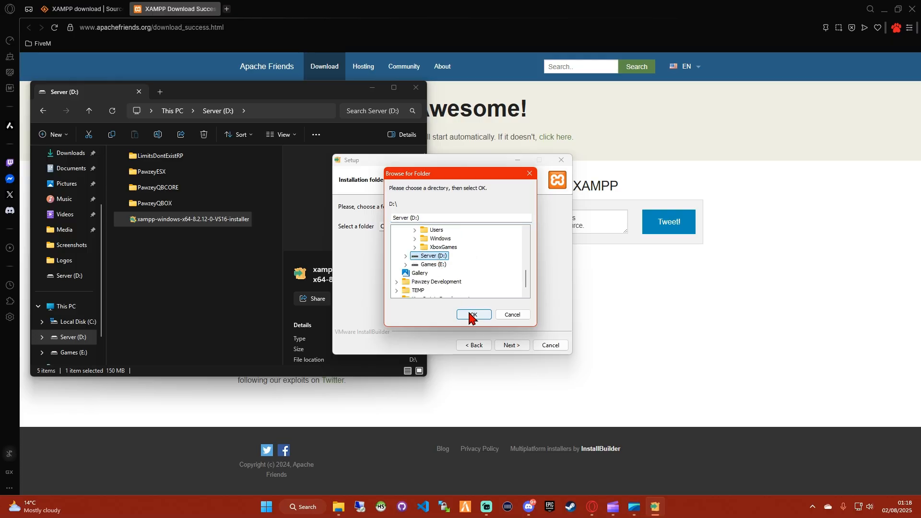
pyautogui.rightClick(201, 250)
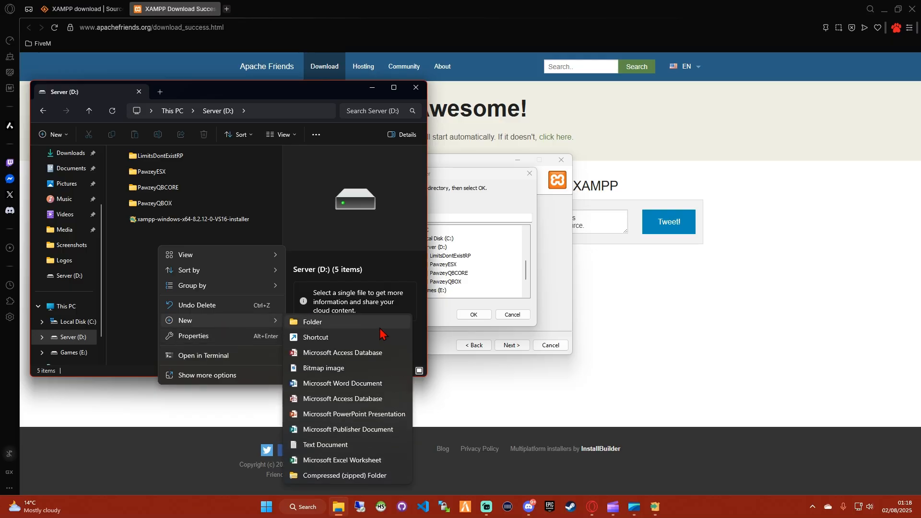
pyautogui.click(312, 322)
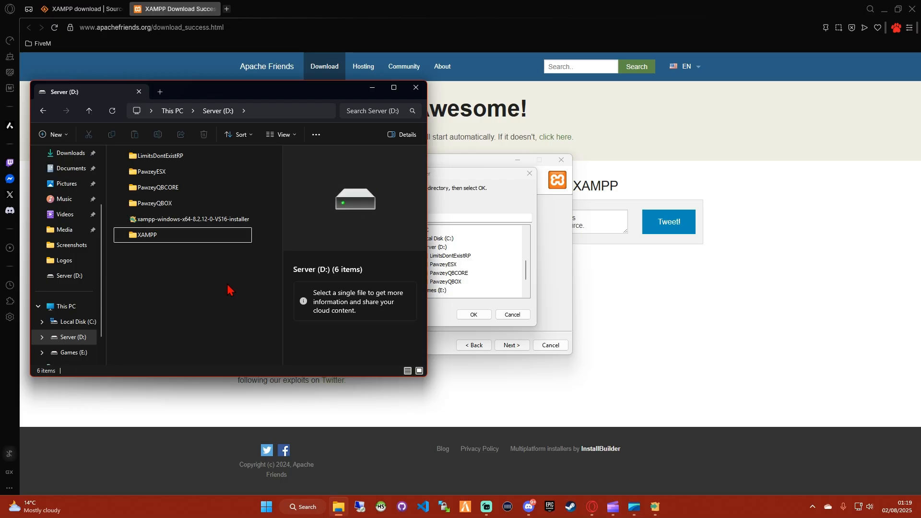
pyautogui.click(429, 247)
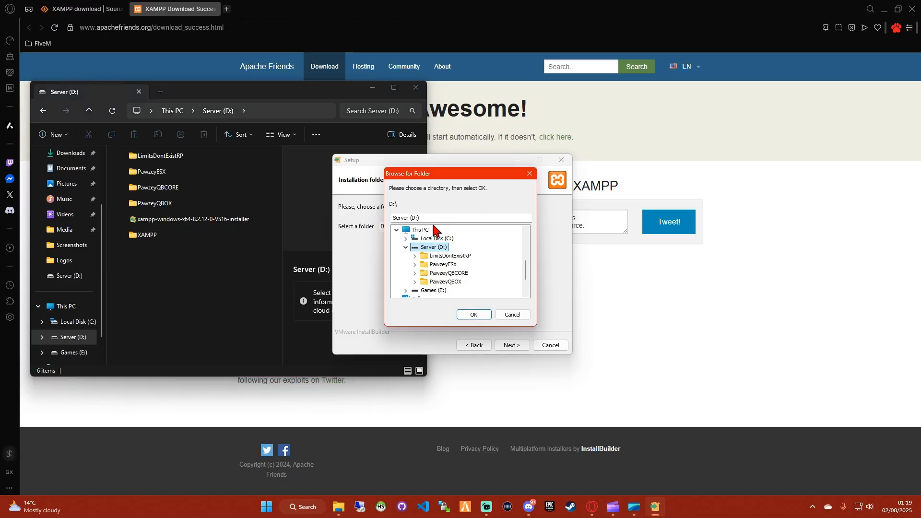
pyautogui.click(474, 314)
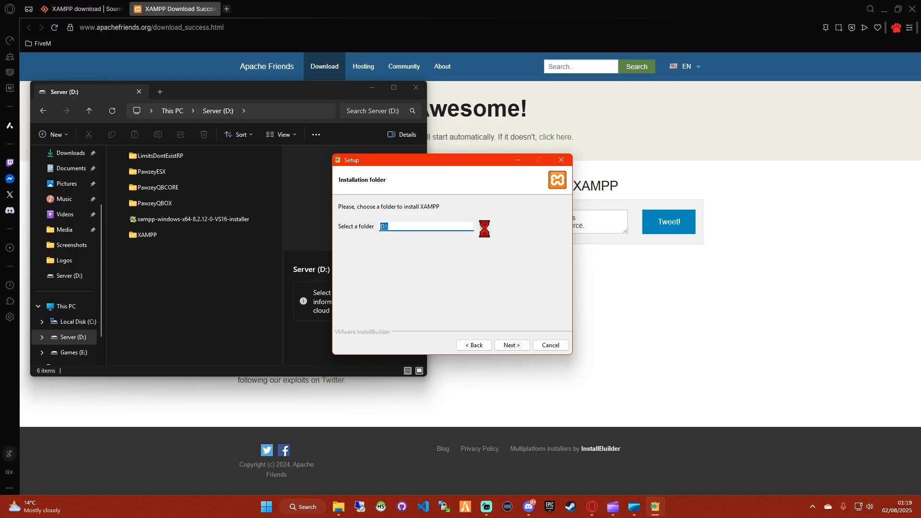
pyautogui.write('XAMPP')
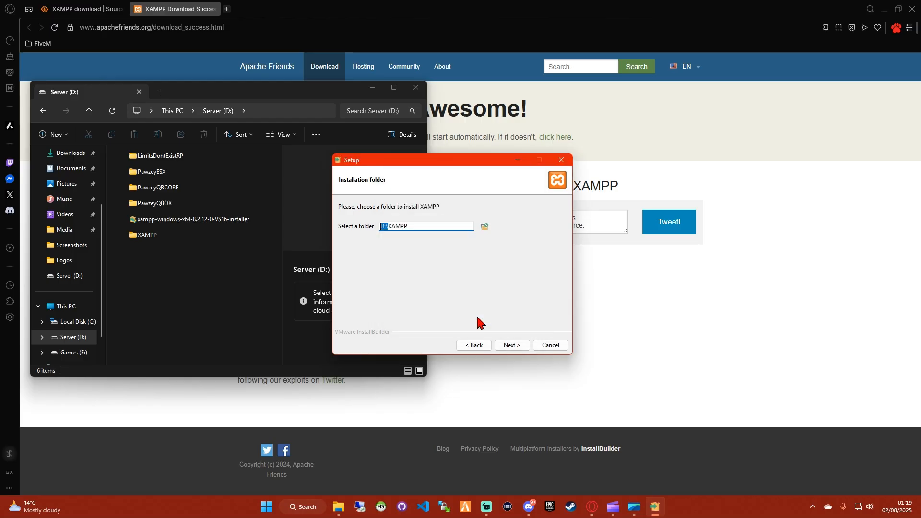
pyautogui.click(511, 344)
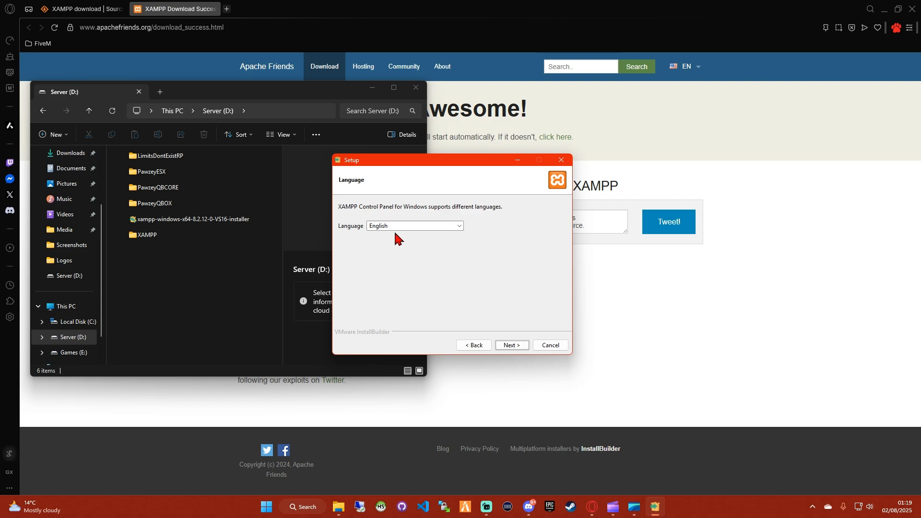
# - Install XAMPP in English and allow Apache HTTP Server through Windows Firewall
pyautogui.click(511, 345)
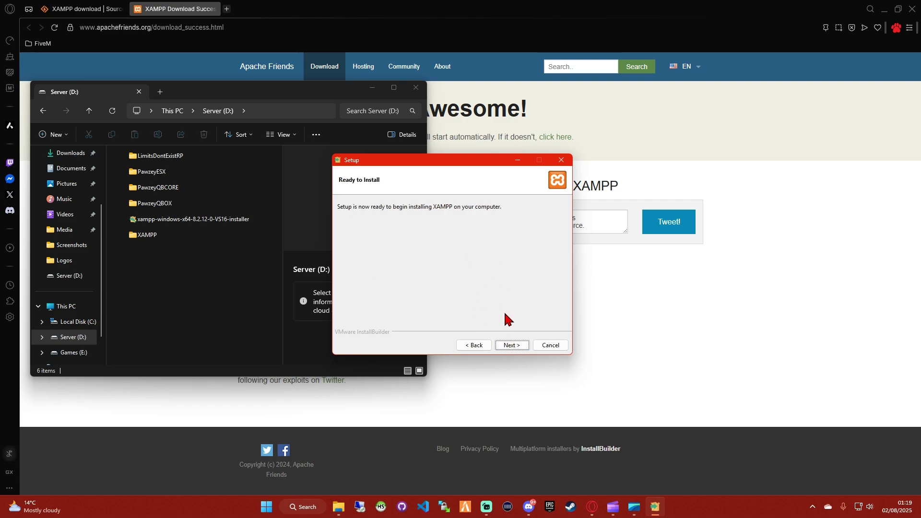
pyautogui.click(511, 344)
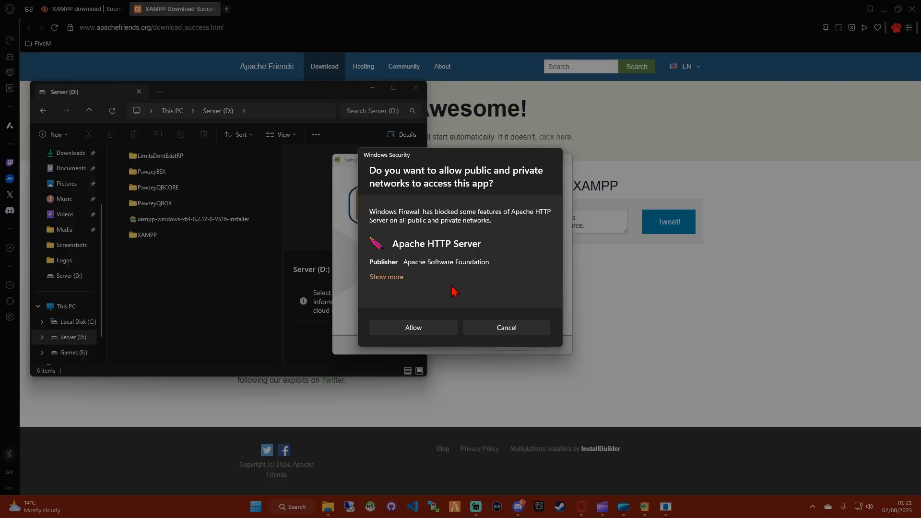
pyautogui.click(413, 327)
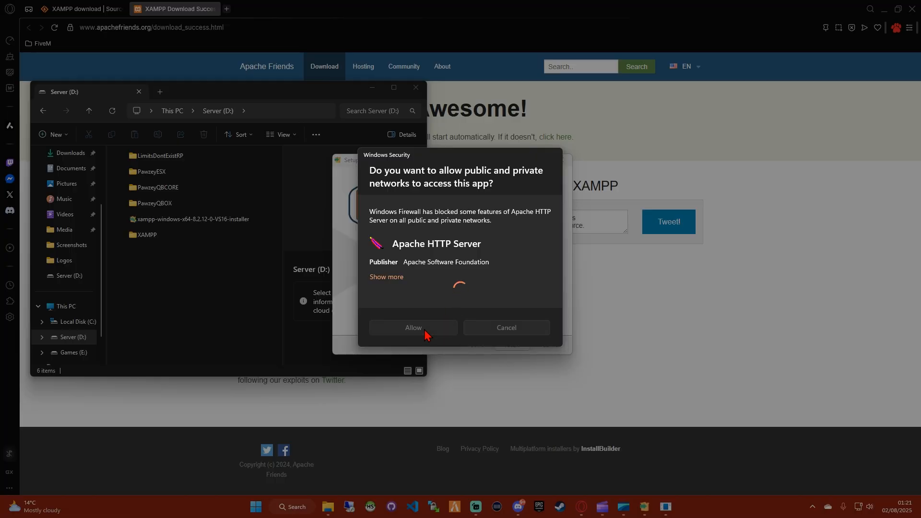
pyautogui.click(413, 328)
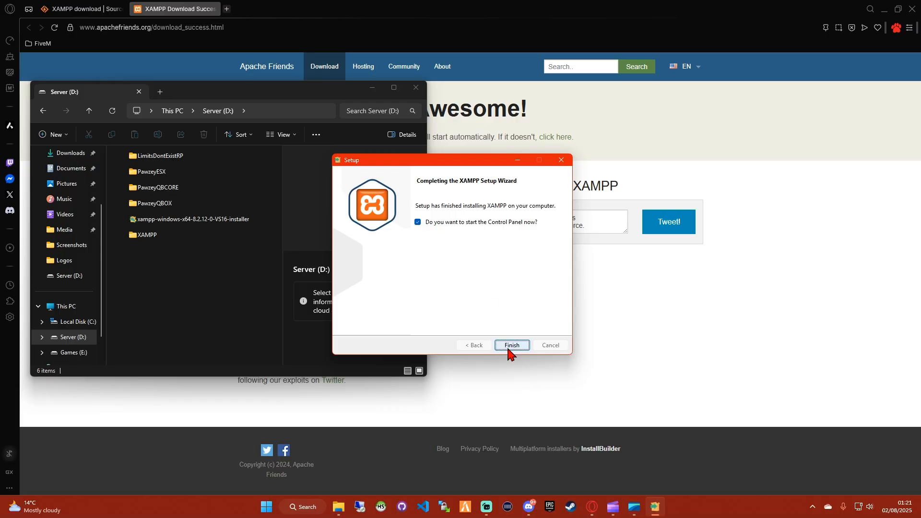
# - Finish XAMPP setup and launch the XAMPP Control Panel
pyautogui.click(511, 345)
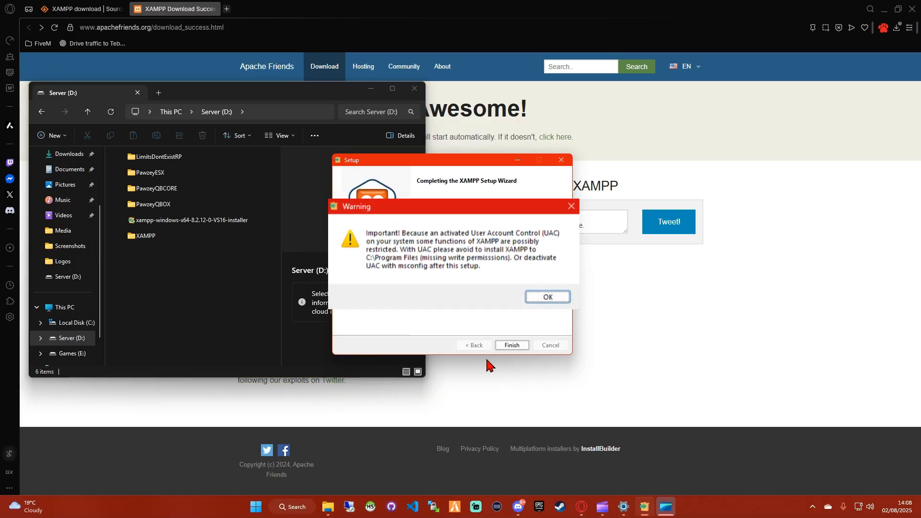
pyautogui.moveTo(523, 102)
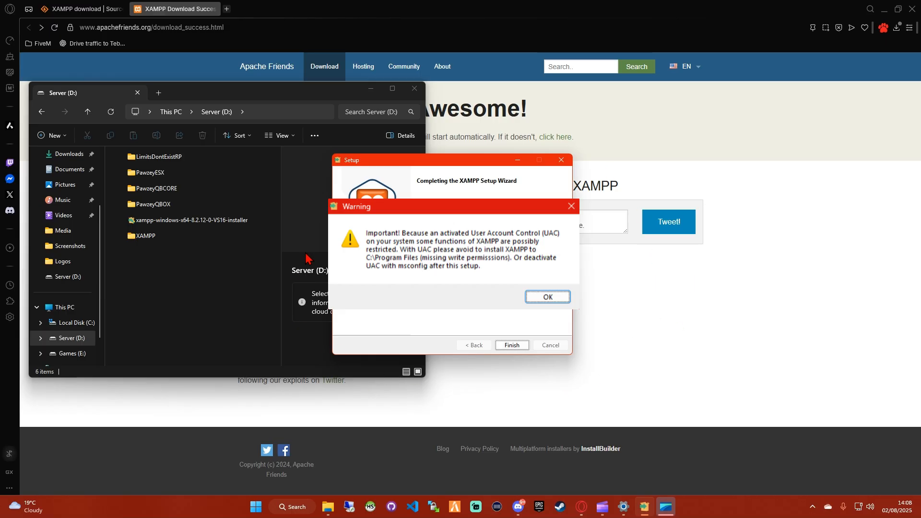
pyautogui.click(255, 506)
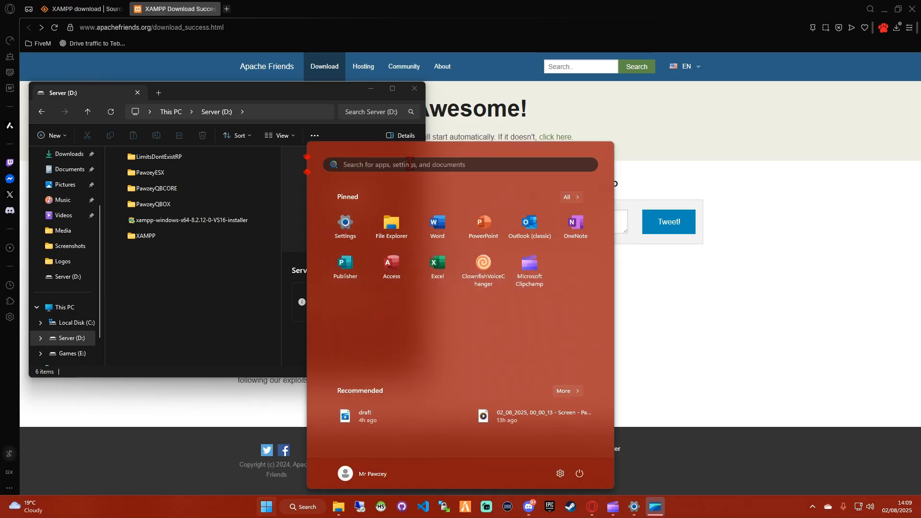
pyautogui.write('xam')
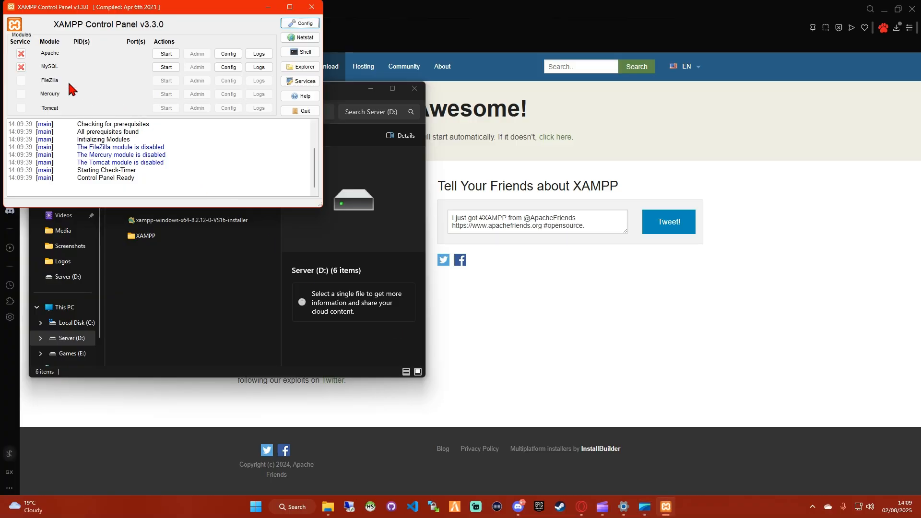
# - Install MySQL as a service, start it on port 3306, and allow mysqld through the firewall
pyautogui.click(21, 67)
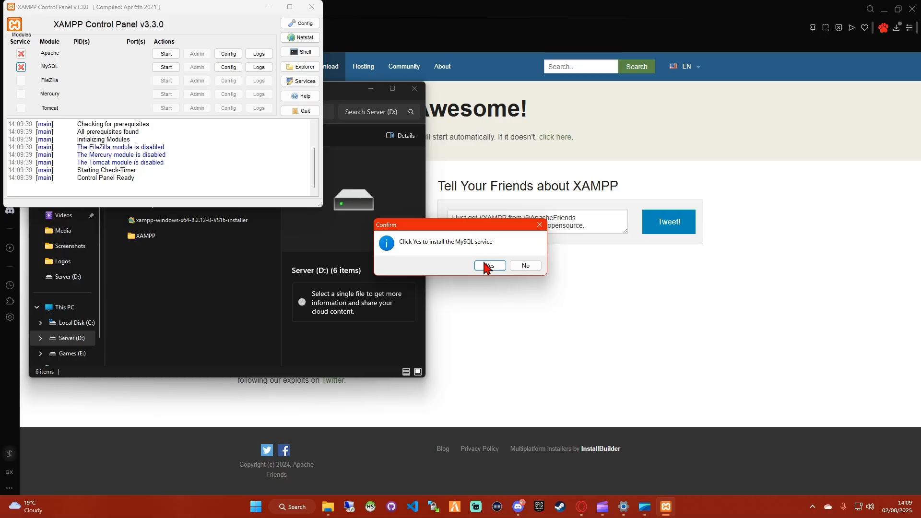
pyautogui.click(488, 266)
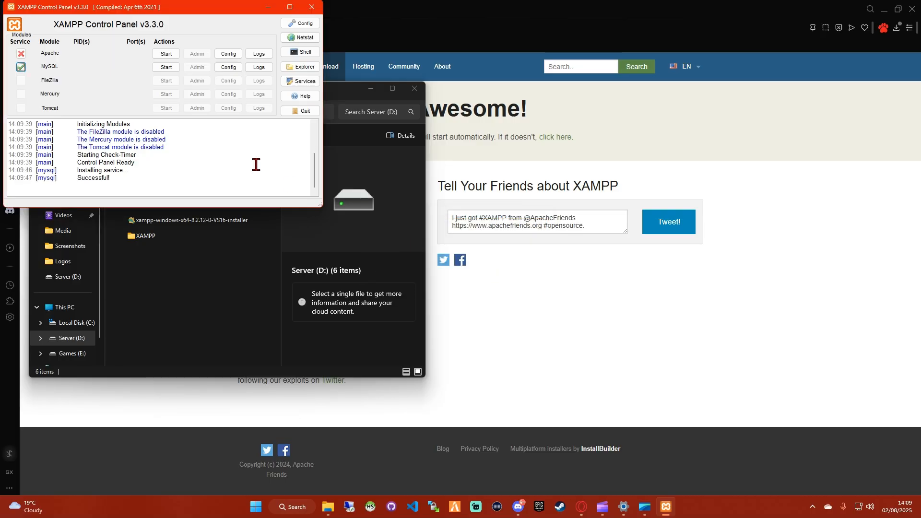
pyautogui.click(165, 67)
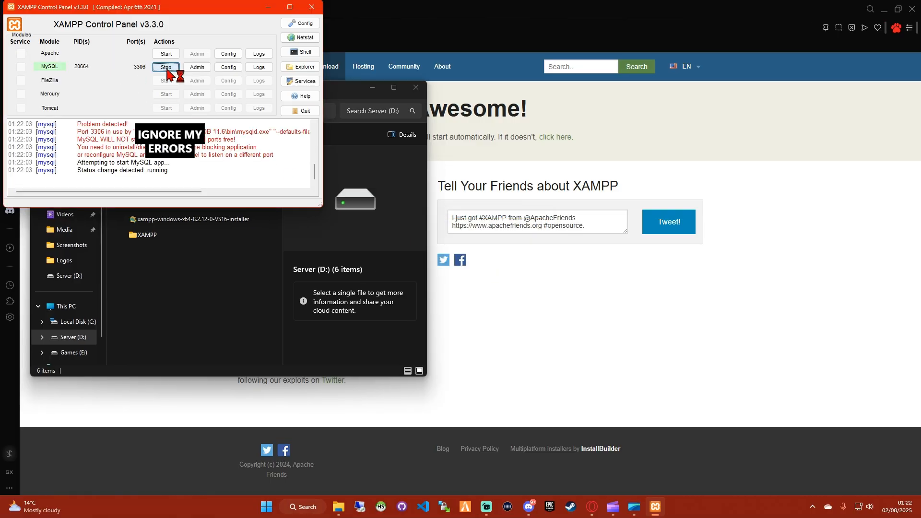
pyautogui.click(165, 66)
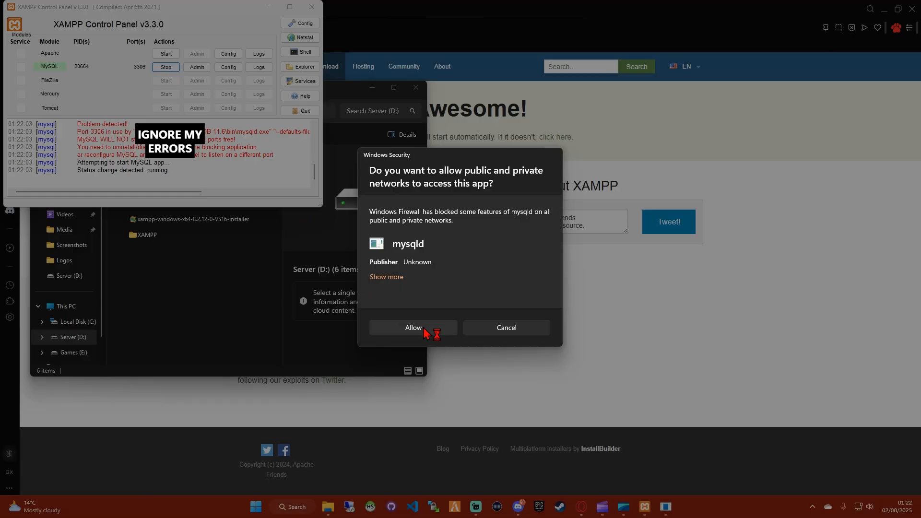
pyautogui.click(412, 328)
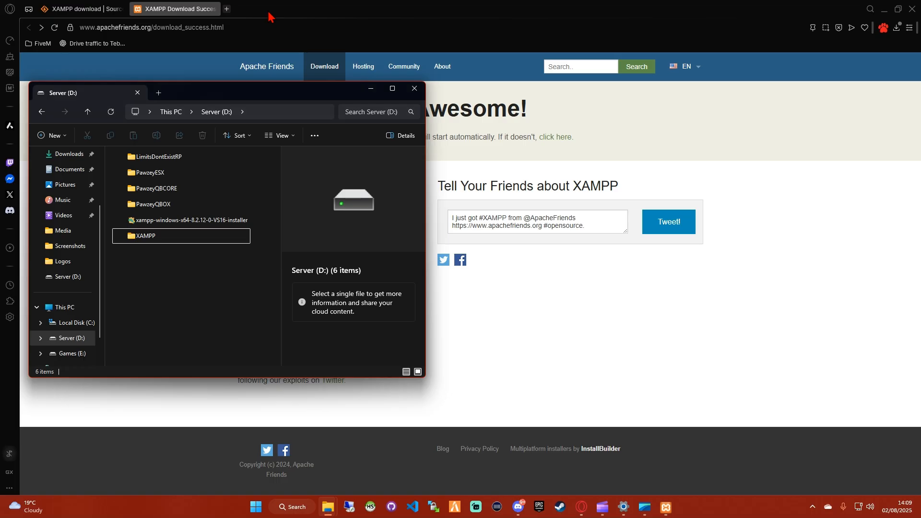
# - Check the XAMPP folder's contents on Server (D:), then close File Explorer
pyautogui.doubleClick(145, 236)
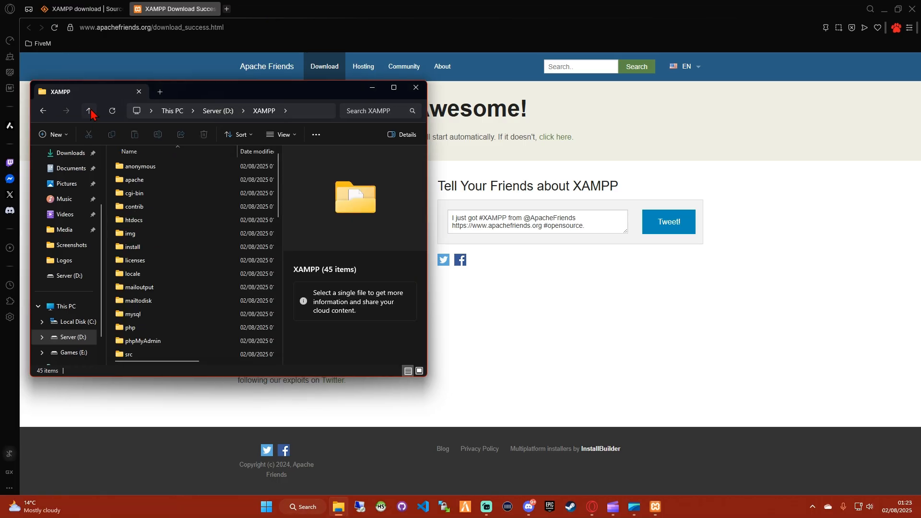
pyautogui.click(89, 111)
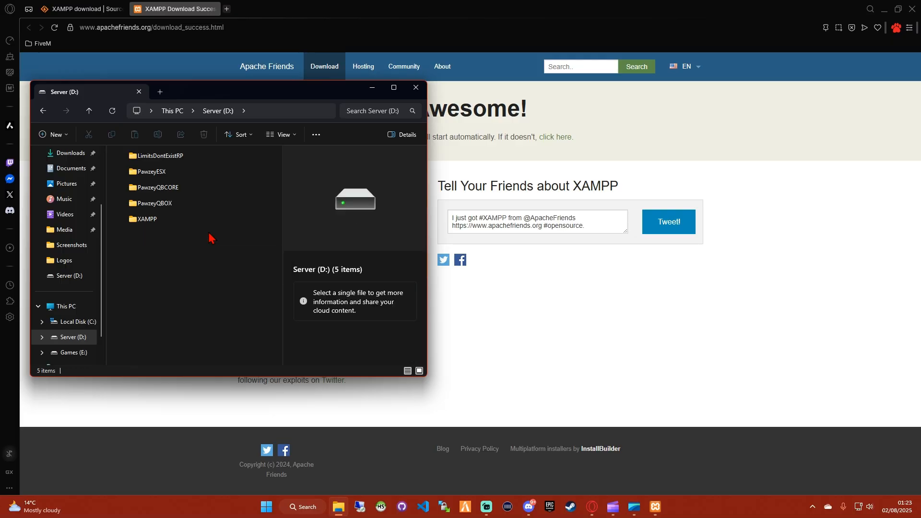
pyautogui.click(146, 219)
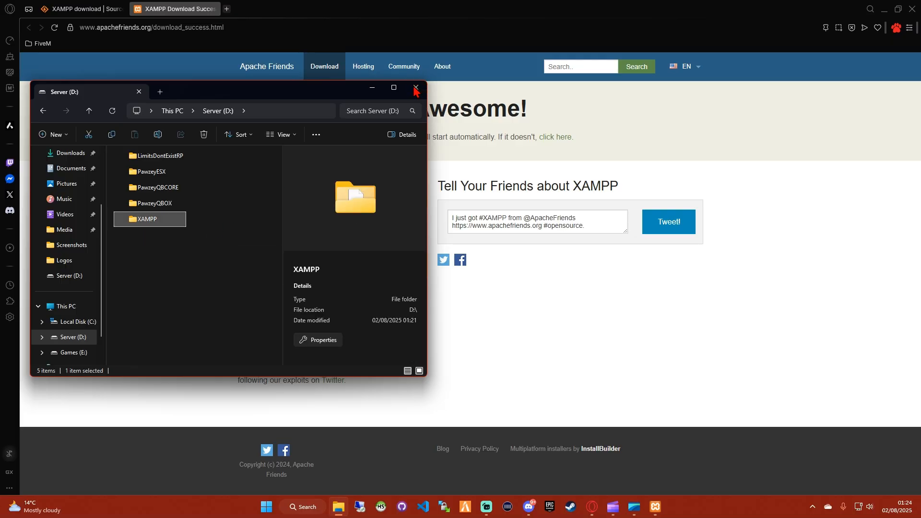
pyautogui.click(415, 88)
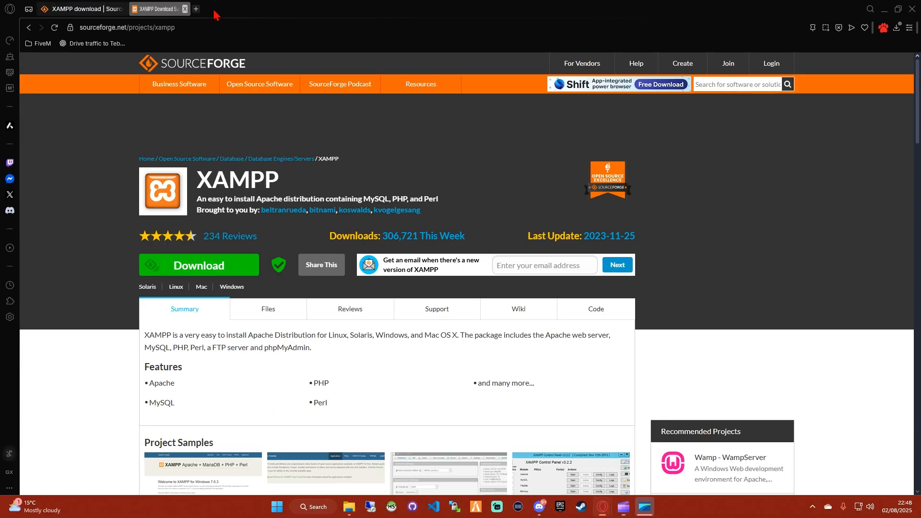
# - Search Google for the 2022 Visual C++ redistributable and open Microsoft's downloads page
pyautogui.click(190, 8)
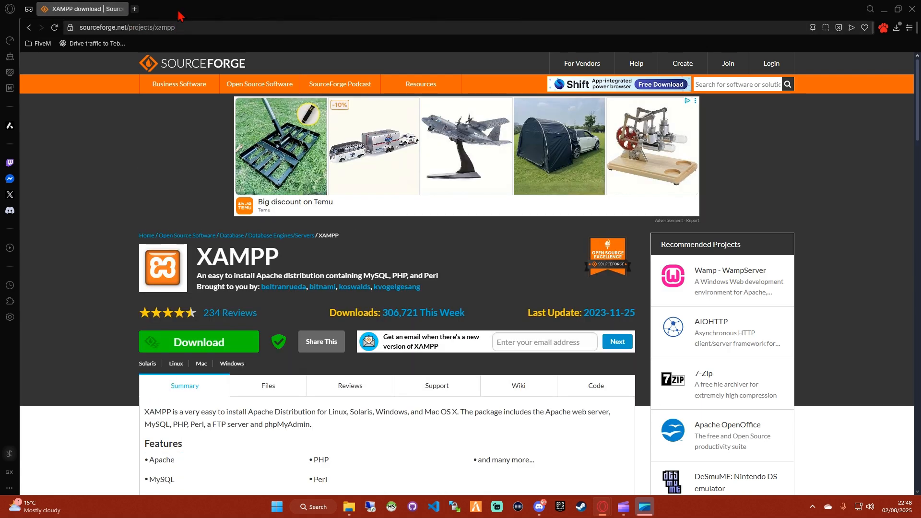
pyautogui.click(127, 26)
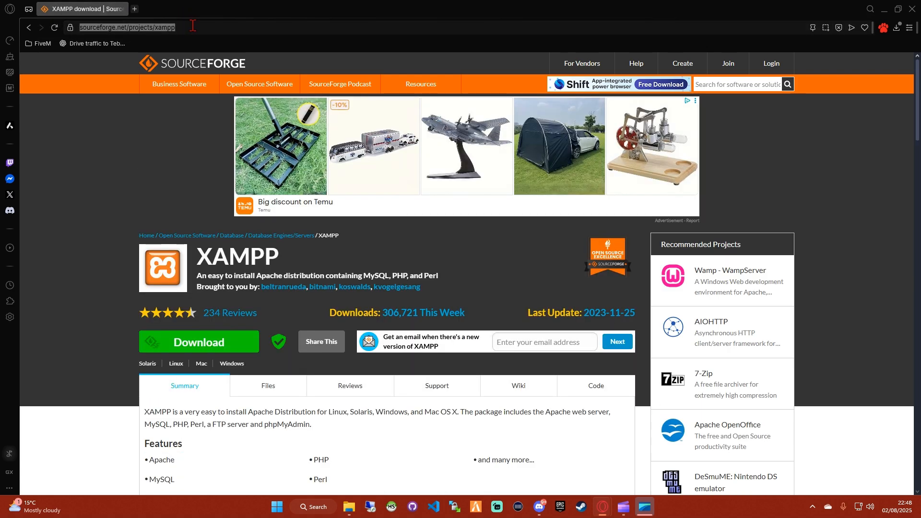
pyautogui.write('2022 visual resdistributable')
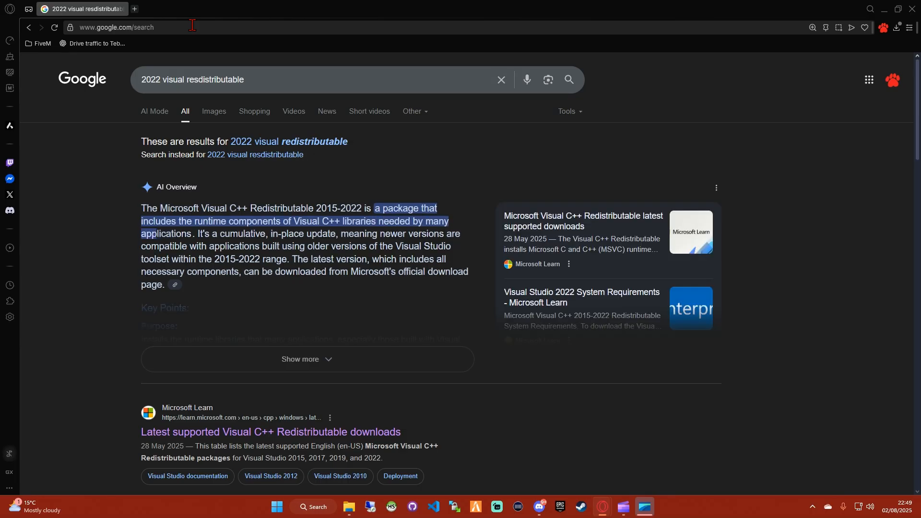
pyautogui.scroll(-3)
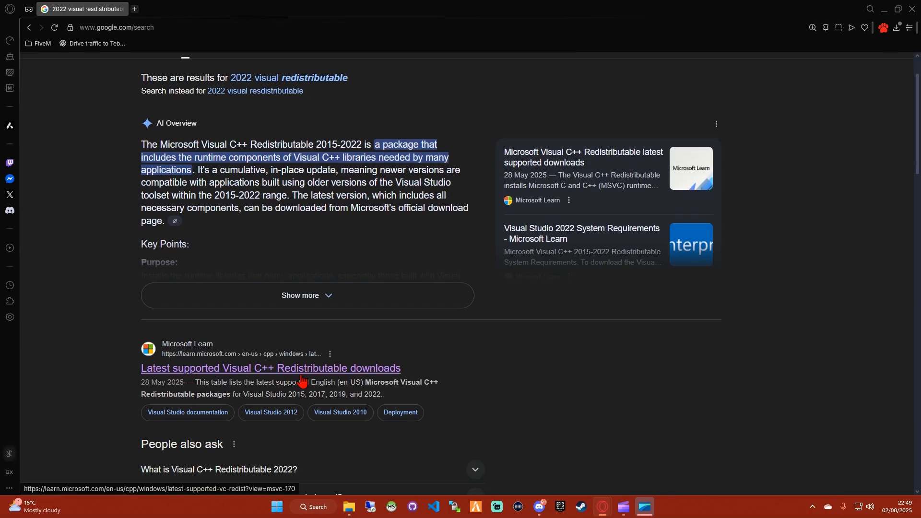
pyautogui.click(271, 368)
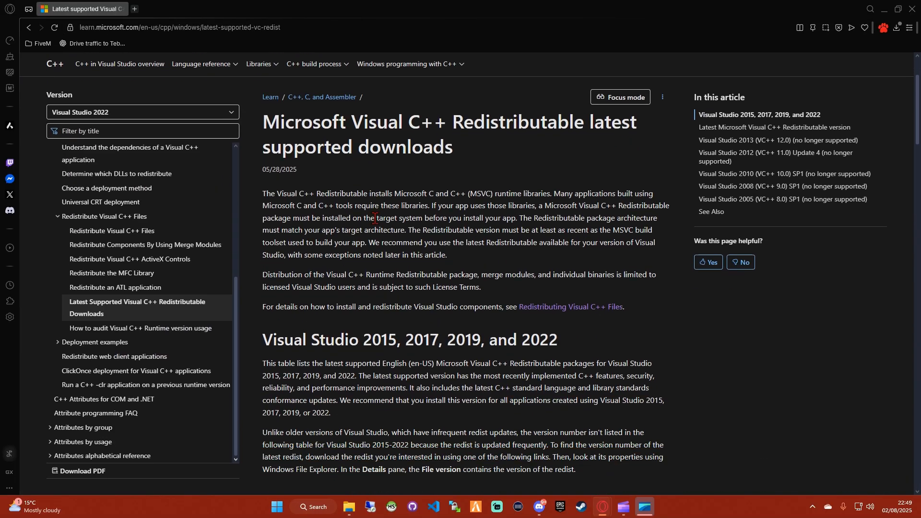
# - Start downloading the x64 Visual C++ redistributable installer
pyautogui.scroll(-3)
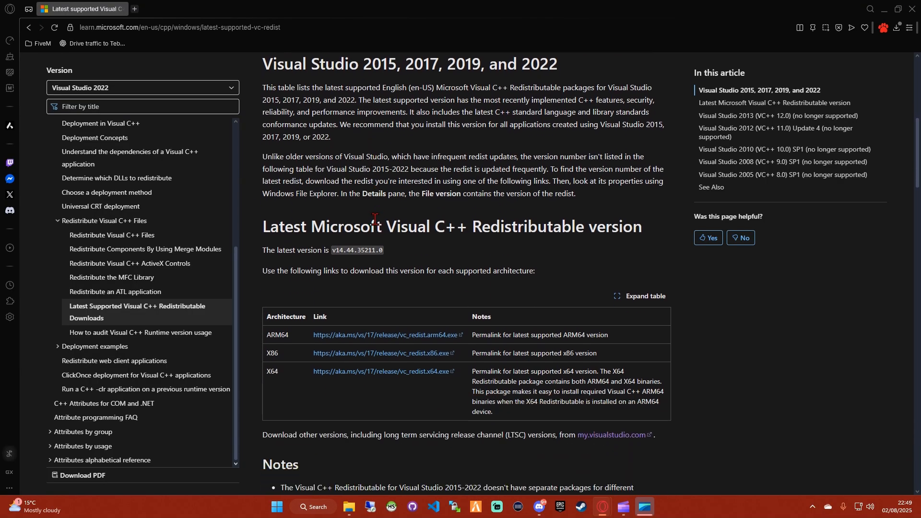
pyautogui.scroll(-3)
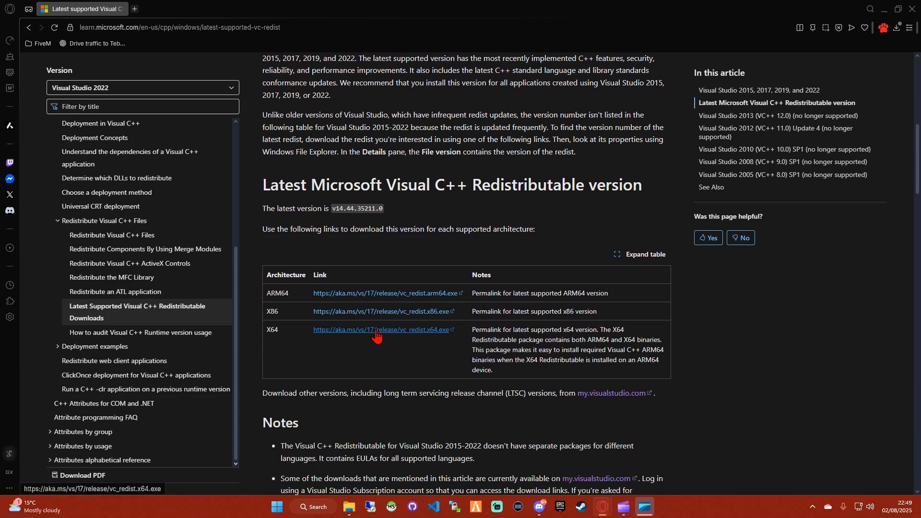
pyautogui.moveTo(630, 402)
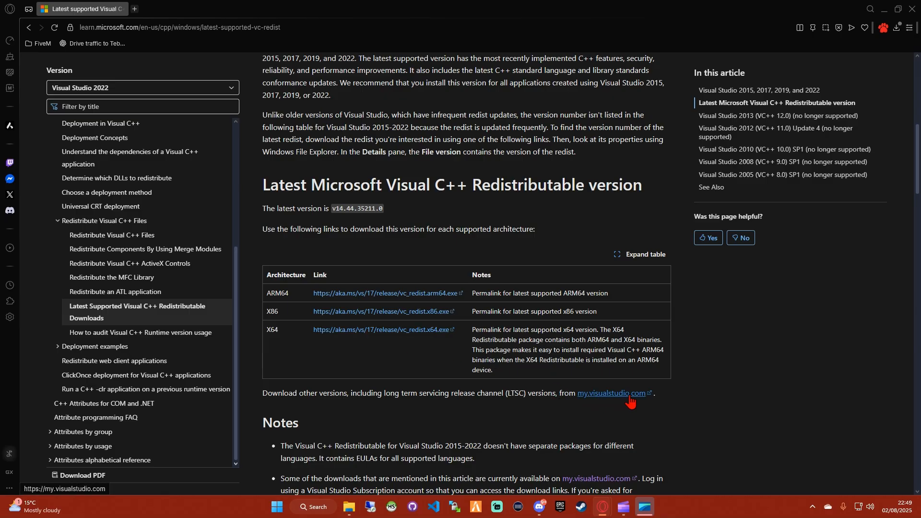
pyautogui.click(380, 329)
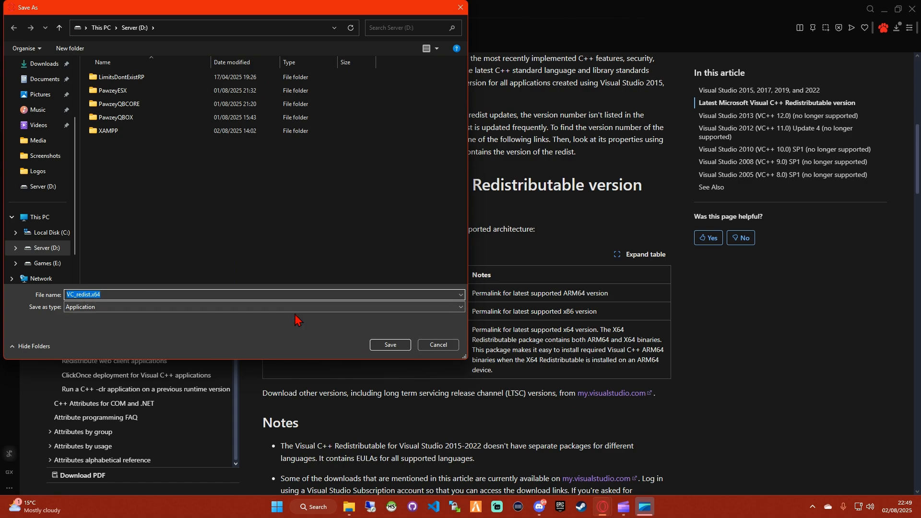
# - Save VC_redist.x64 to Server (D:) and install the x64 Visual C++ 2015-2022 redistributable
pyautogui.click(389, 344)
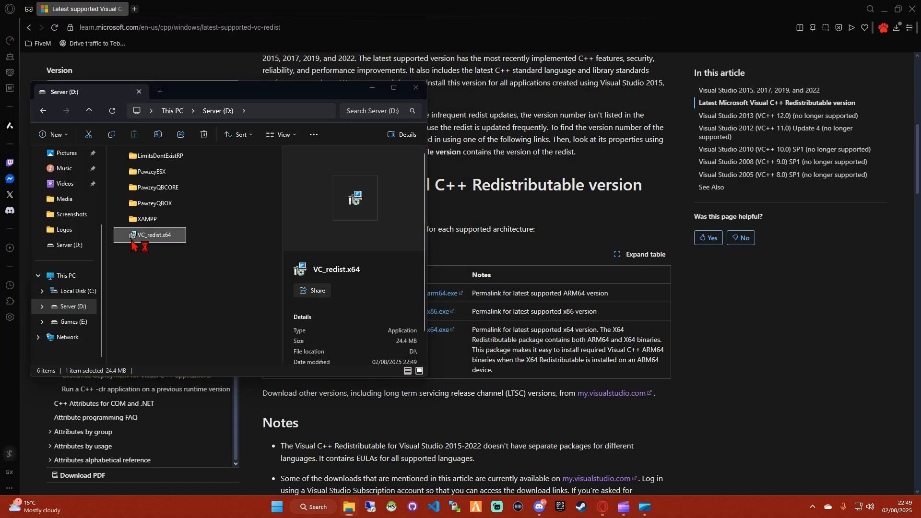
pyautogui.doubleClick(149, 235)
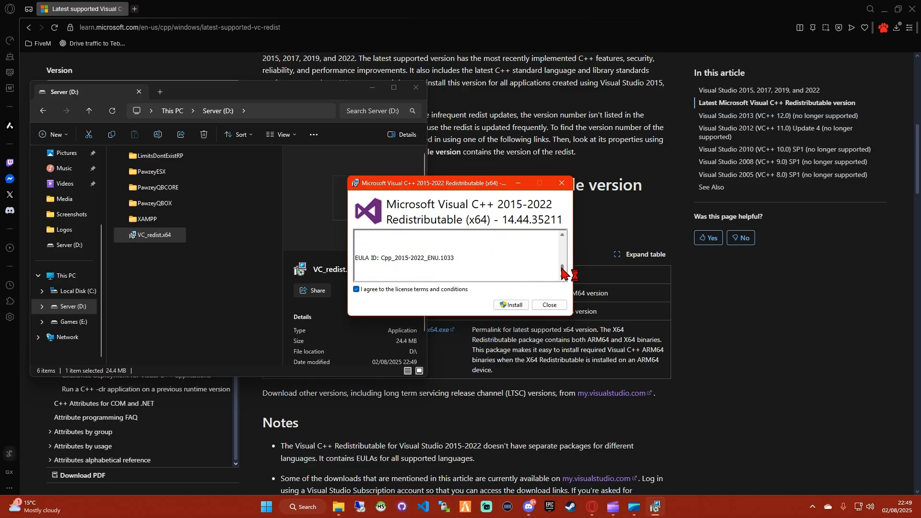
pyautogui.click(511, 304)
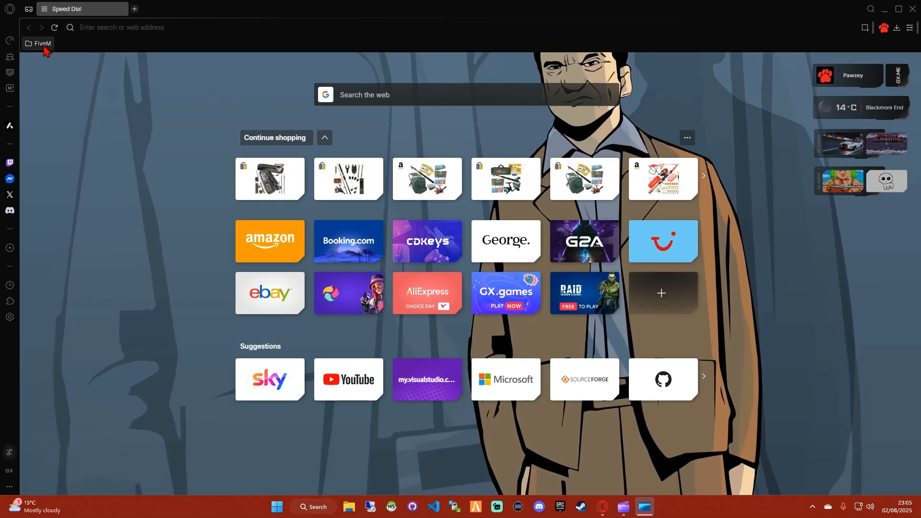
# - Confirm 17346 as the recommended build on the Artifacts DB, then download server.7z
pyautogui.click(43, 43)
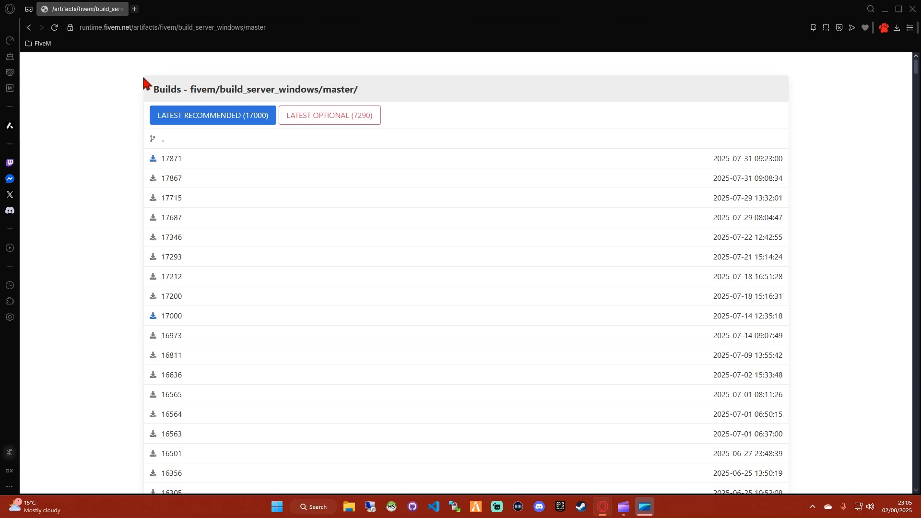
pyautogui.moveTo(245, 126)
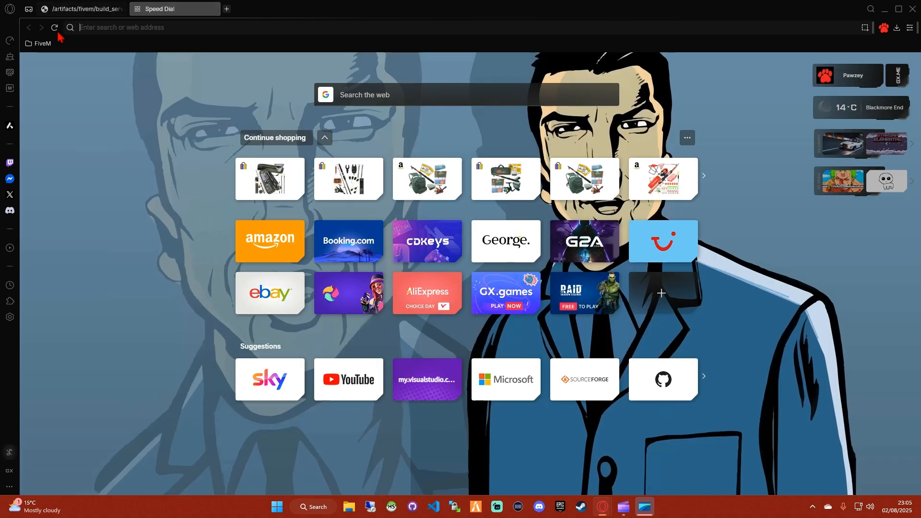
pyautogui.click(40, 43)
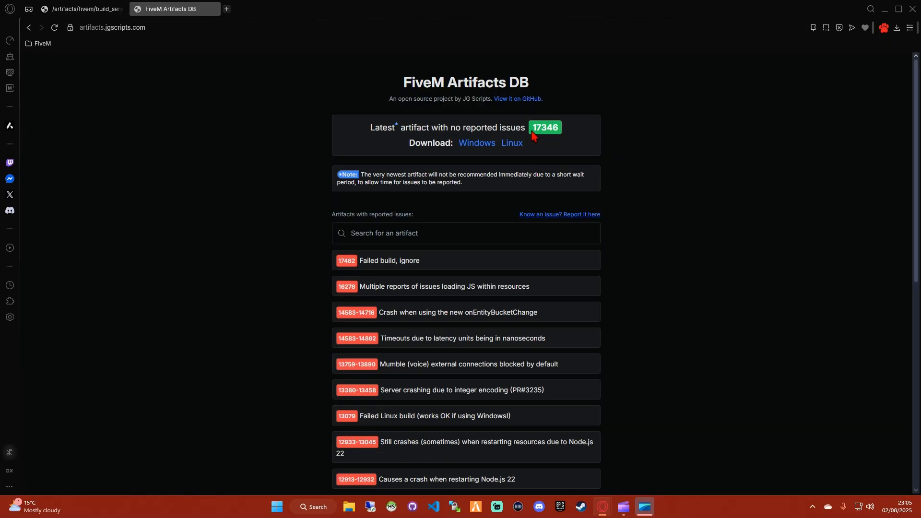
pyautogui.doubleClick(544, 127)
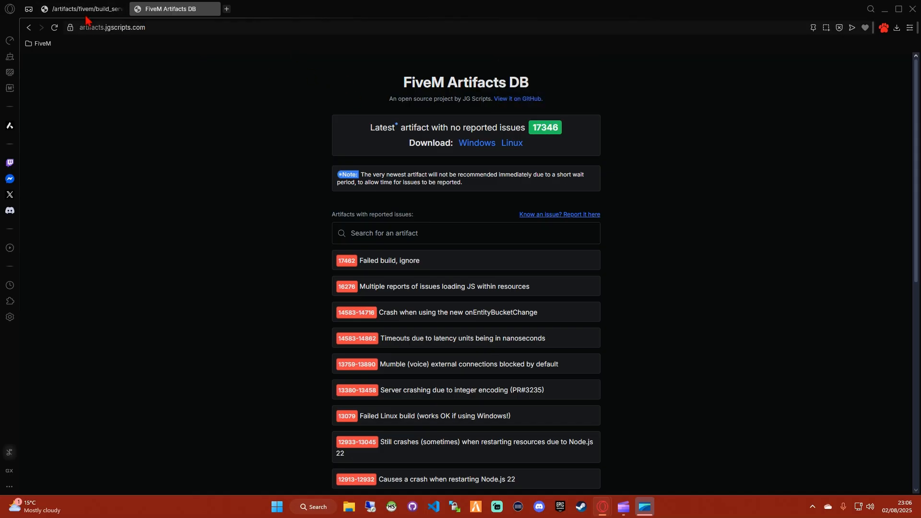
pyautogui.click(82, 9)
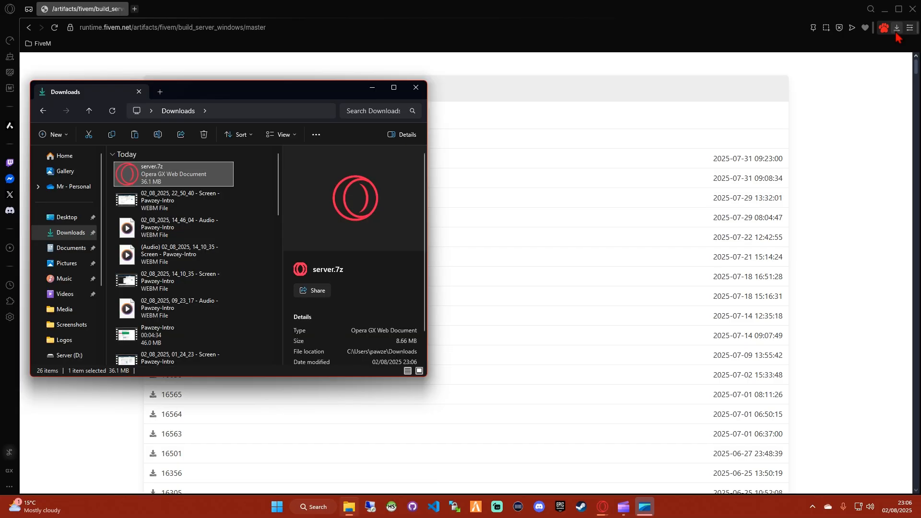
# - Move the downloaded server build into PawzeyQBOX on D: and rename it Artifacts17346
pyautogui.click(896, 27)
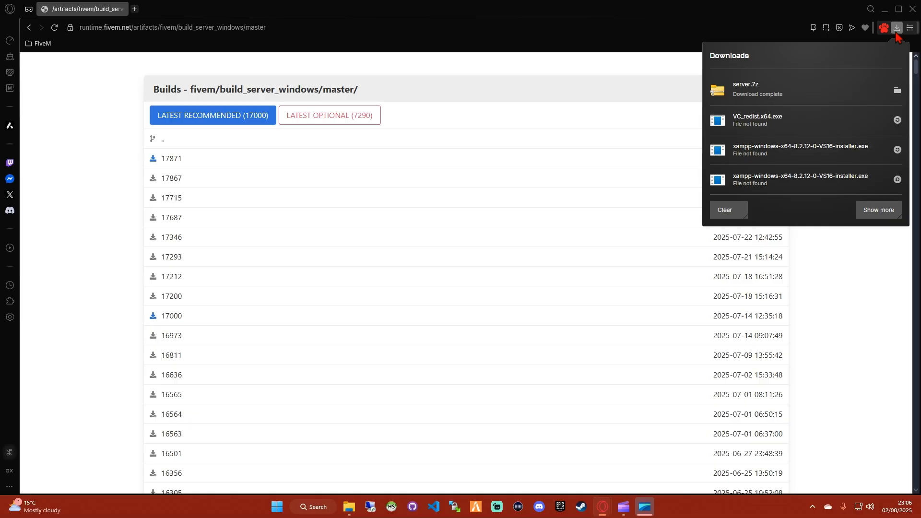
pyautogui.moveTo(897, 90)
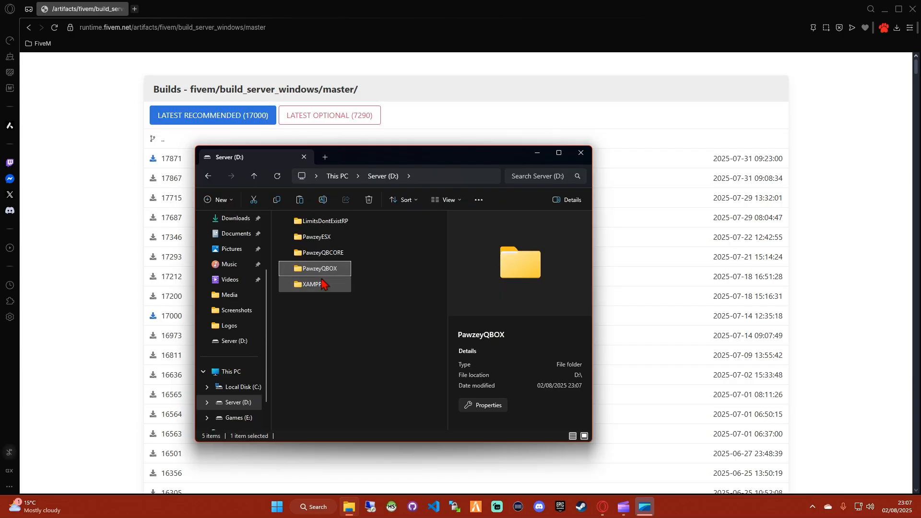
pyautogui.doubleClick(317, 237)
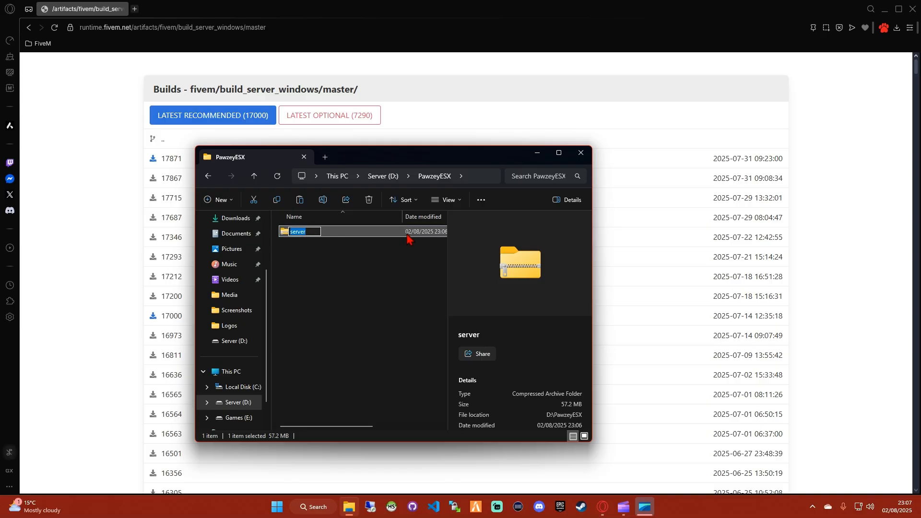
pyautogui.write('Artifacts')
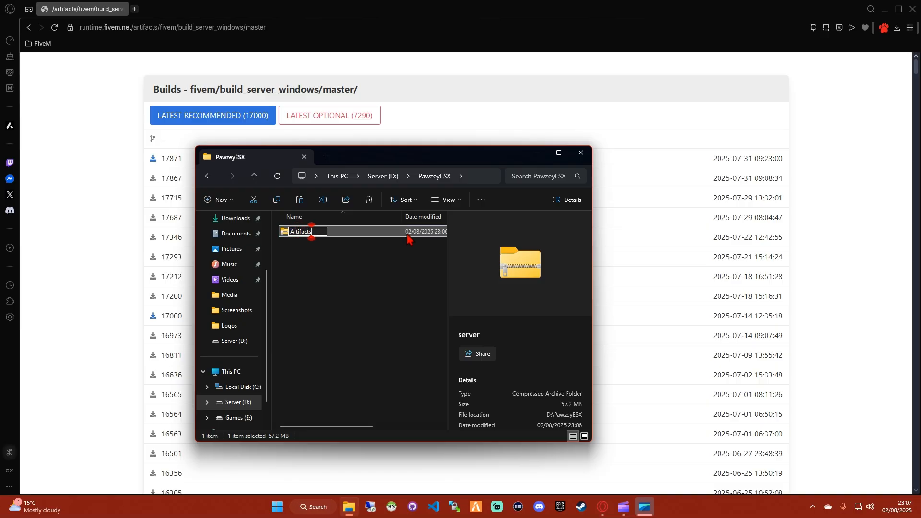
pyautogui.write('17346')
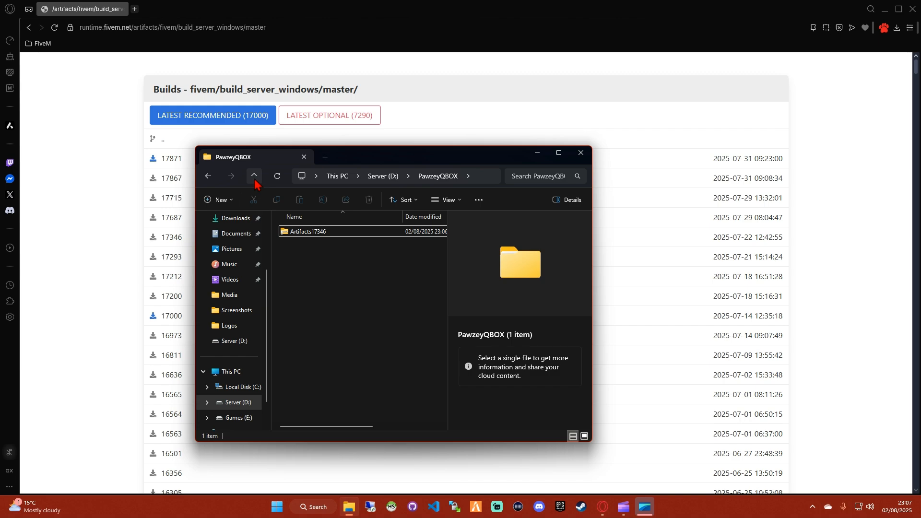
# - Extract the server artifacts archive into the Artifacts17346 folder
pyautogui.rightClick(307, 231)
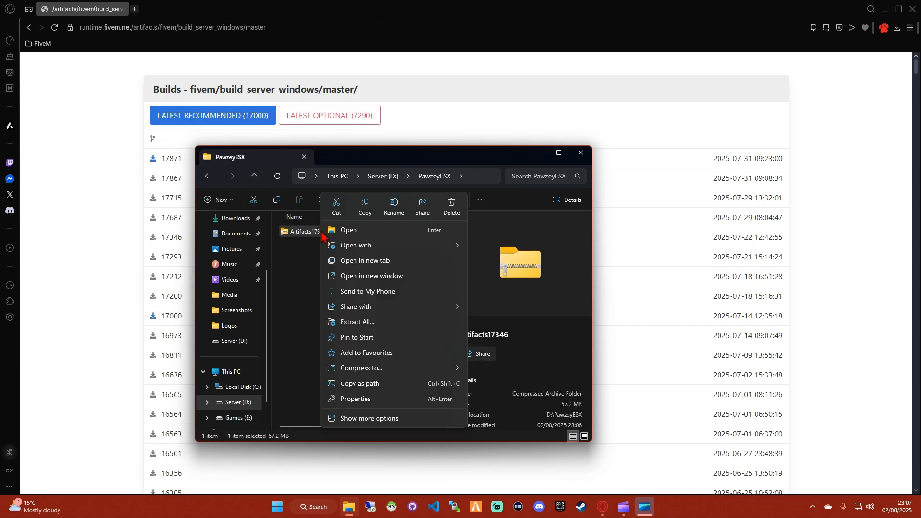
pyautogui.click(357, 322)
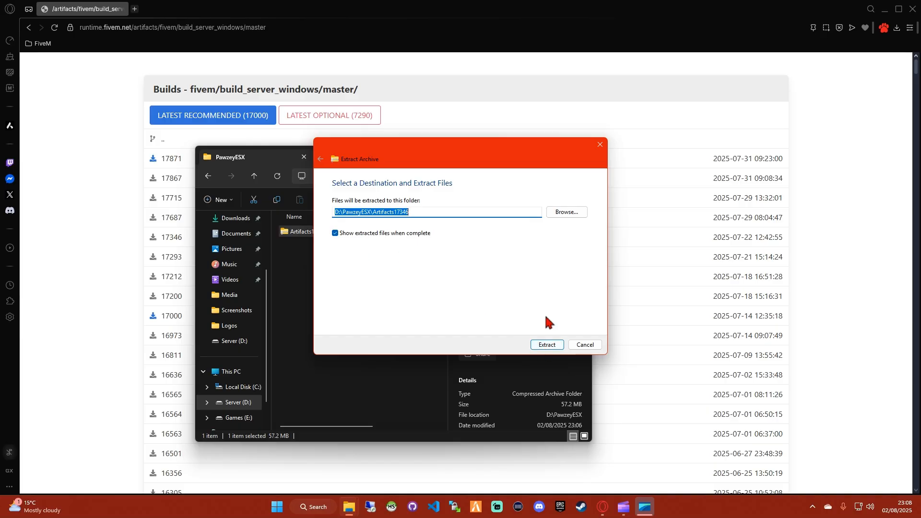
pyautogui.click(546, 344)
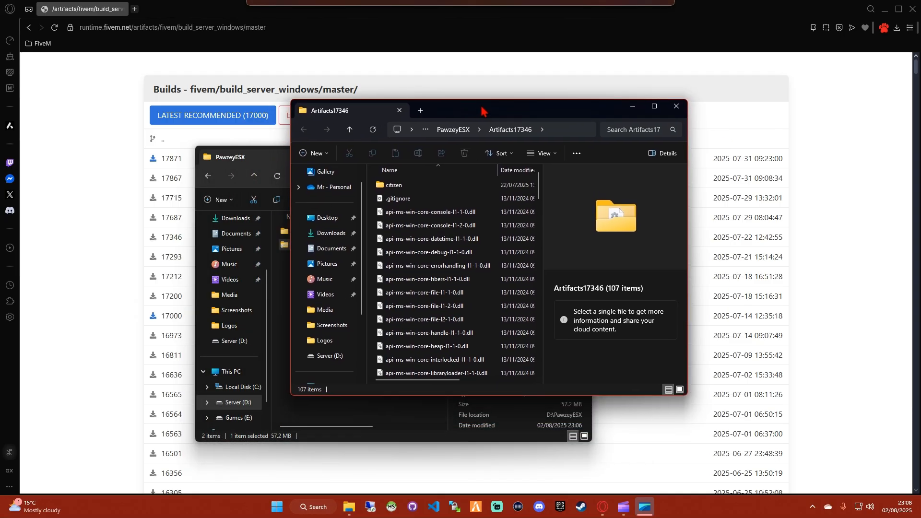
# - Launch FXServer from the extracted 107-item Artifacts17346 folder
pyautogui.scroll(-3)
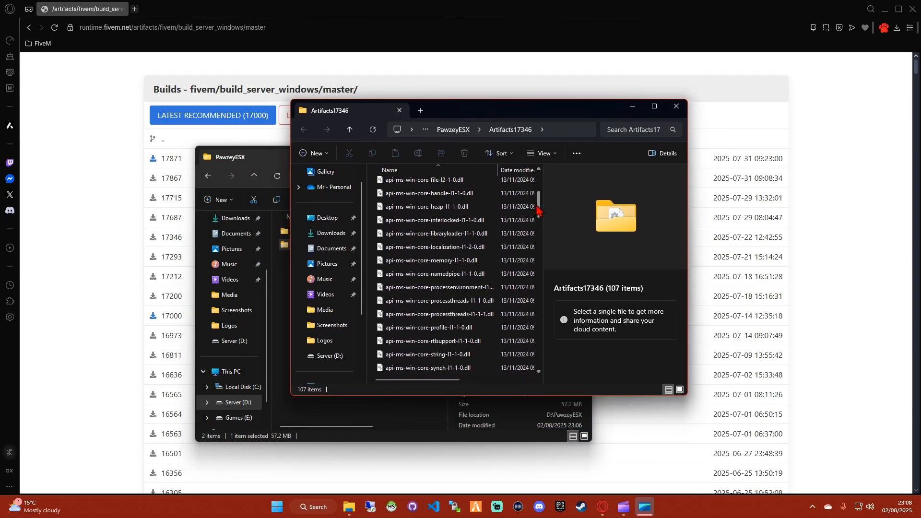
pyautogui.scroll(-3)
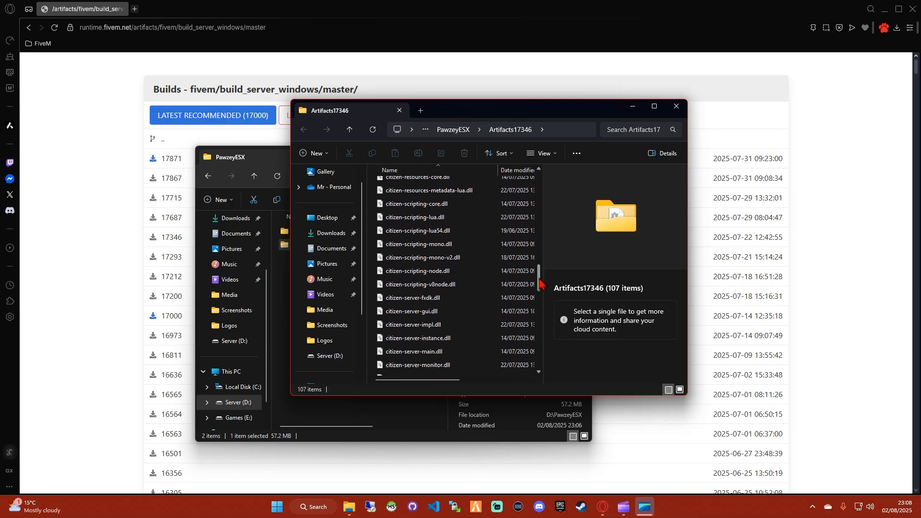
pyautogui.scroll(-3)
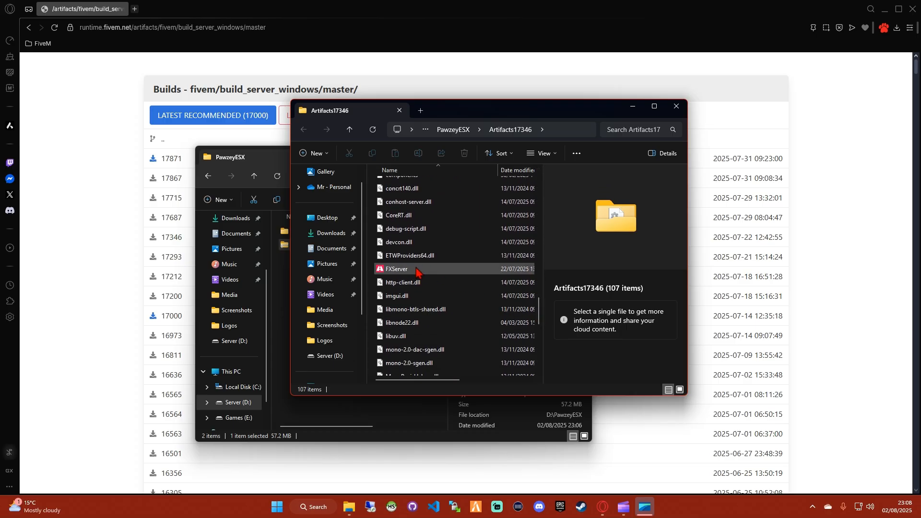
pyautogui.doubleClick(396, 268)
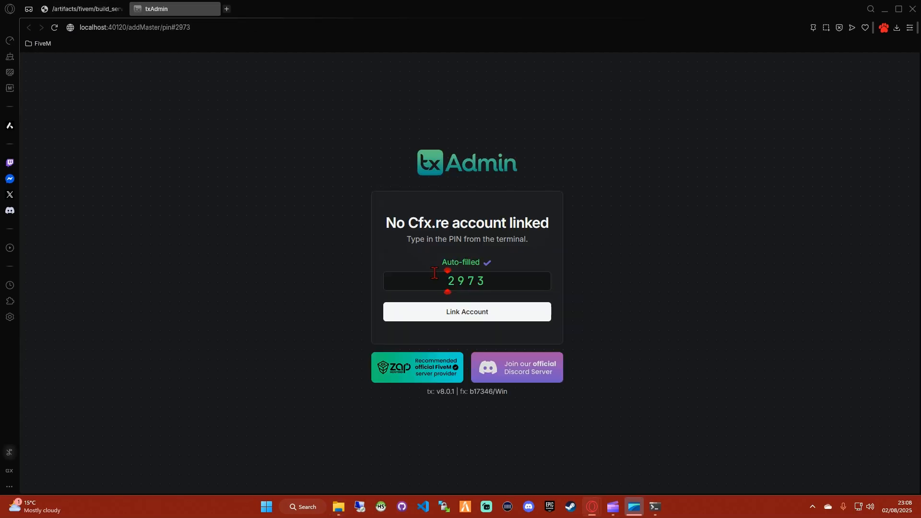
pyautogui.moveTo(278, 217)
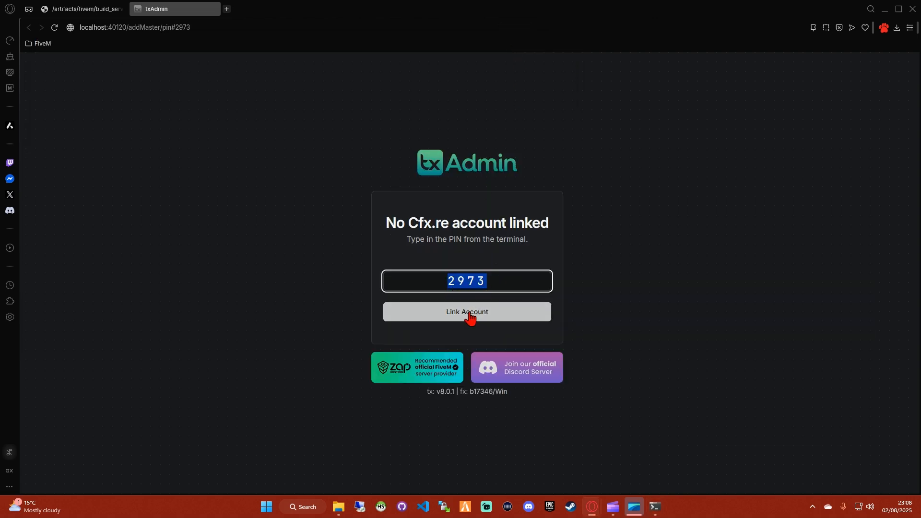
# - Link the Cfx.re account to txAdmin and enter the backup password twice
pyautogui.click(466, 312)
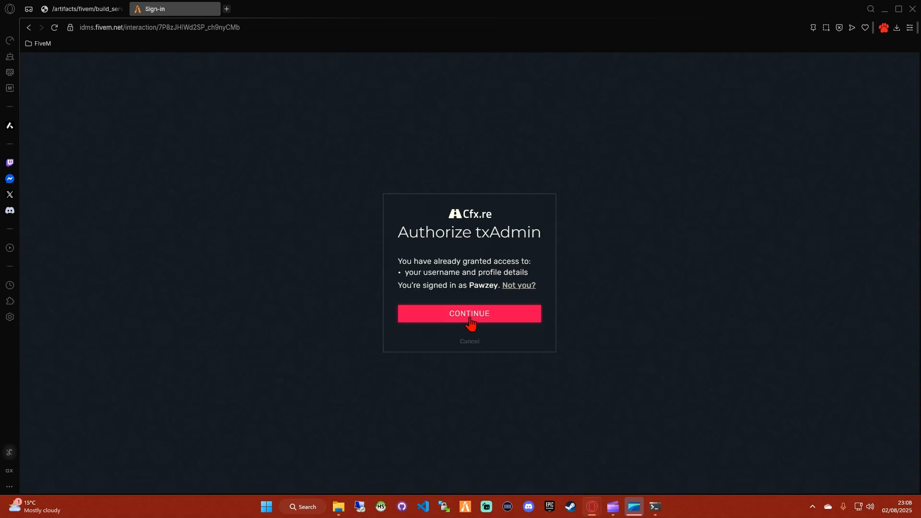
pyautogui.click(469, 313)
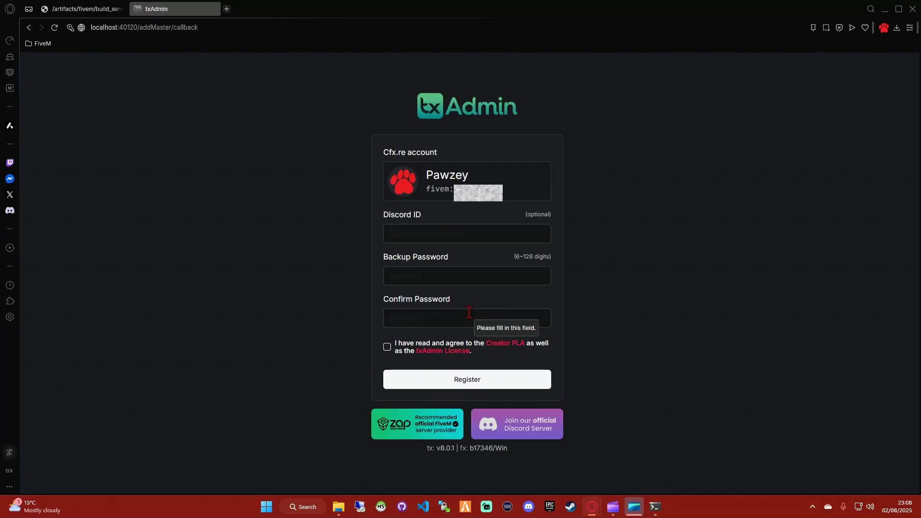
pyautogui.click(467, 276)
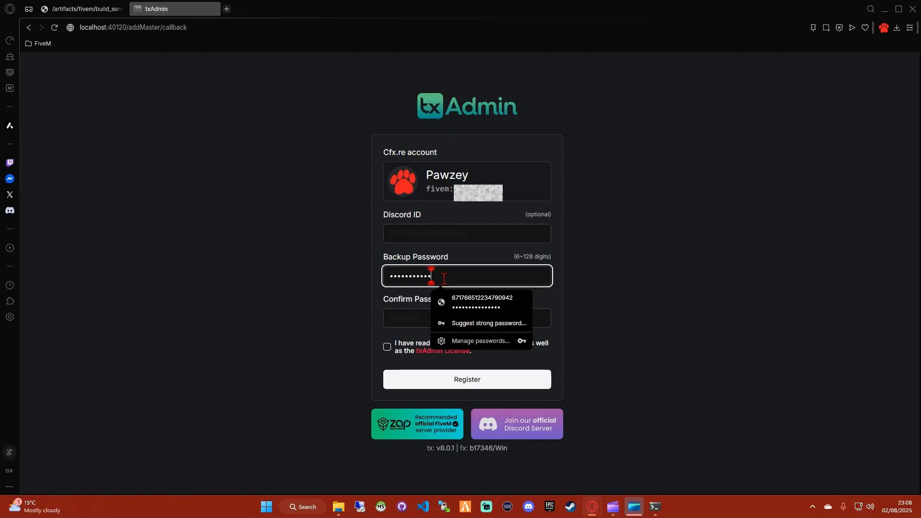
pyautogui.click(467, 318)
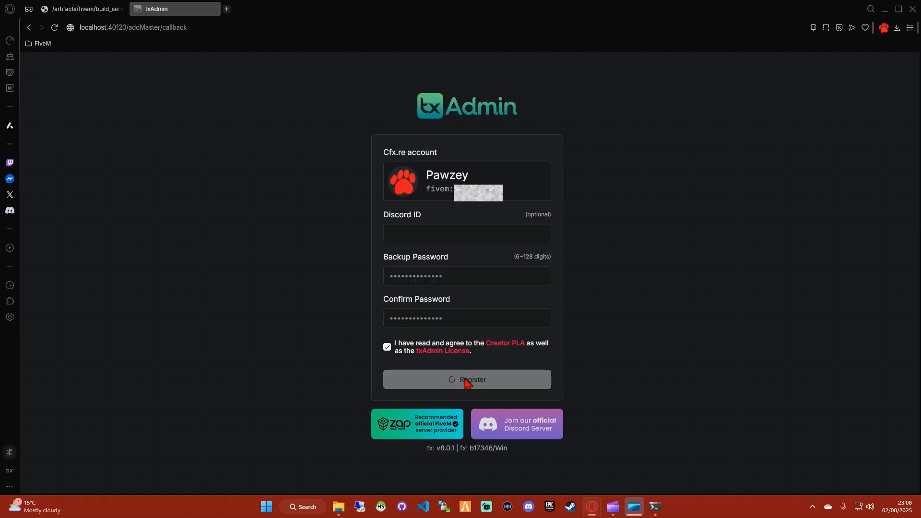
# - Name the server PawzeyESX, choose the ESX Legacy recipe, and accept the suggested data folder
pyautogui.click(467, 379)
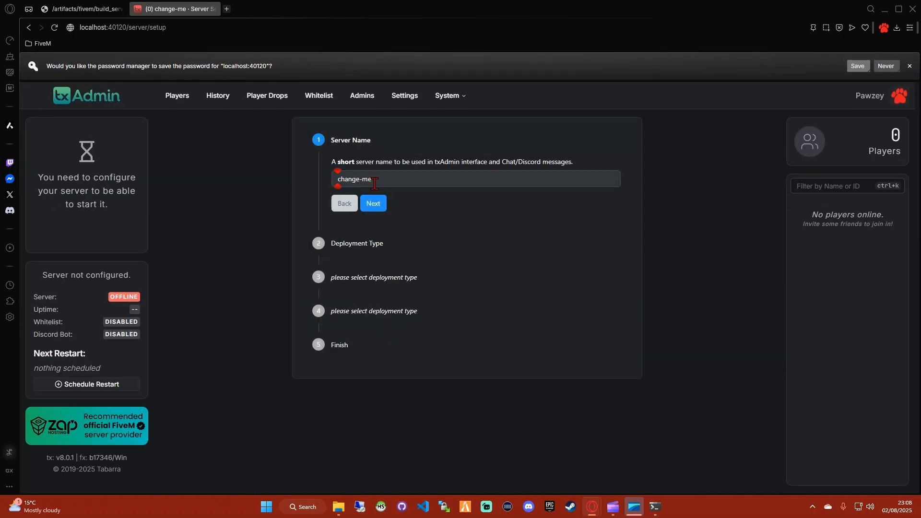
pyautogui.write('P')
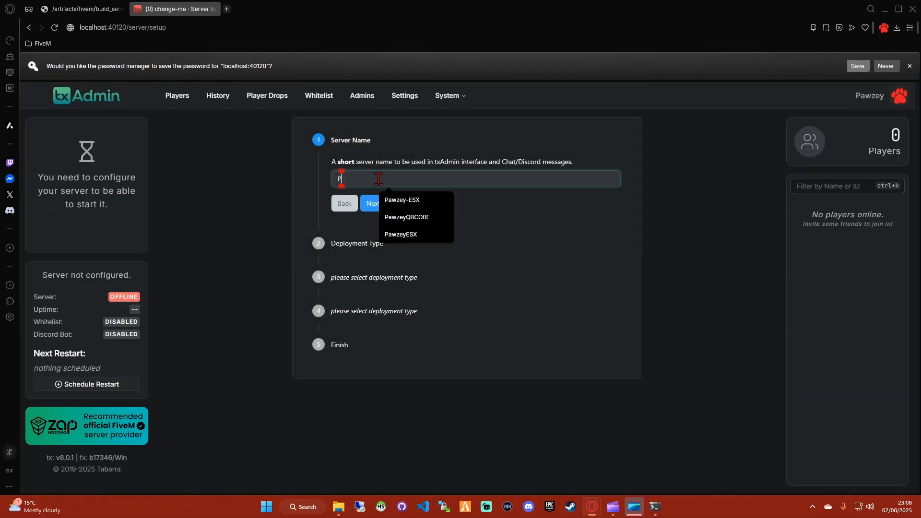
pyautogui.write('awzeyESX')
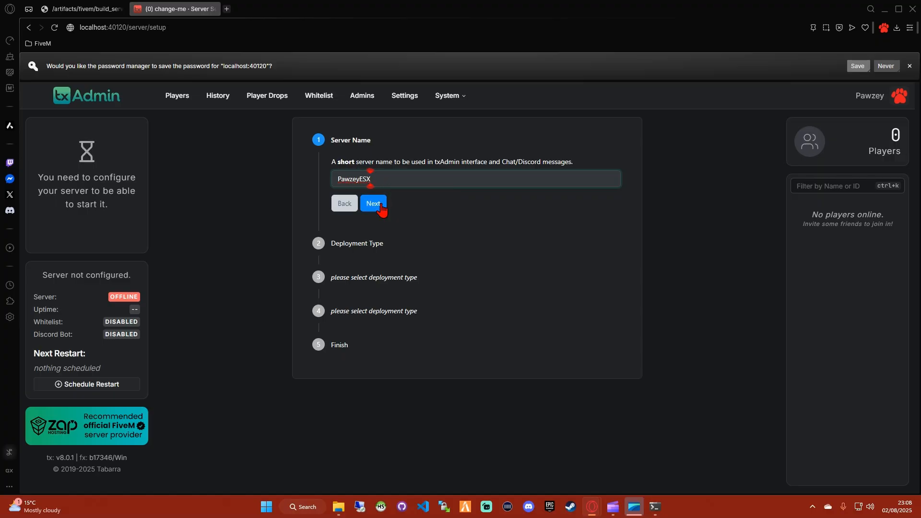
pyautogui.click(373, 203)
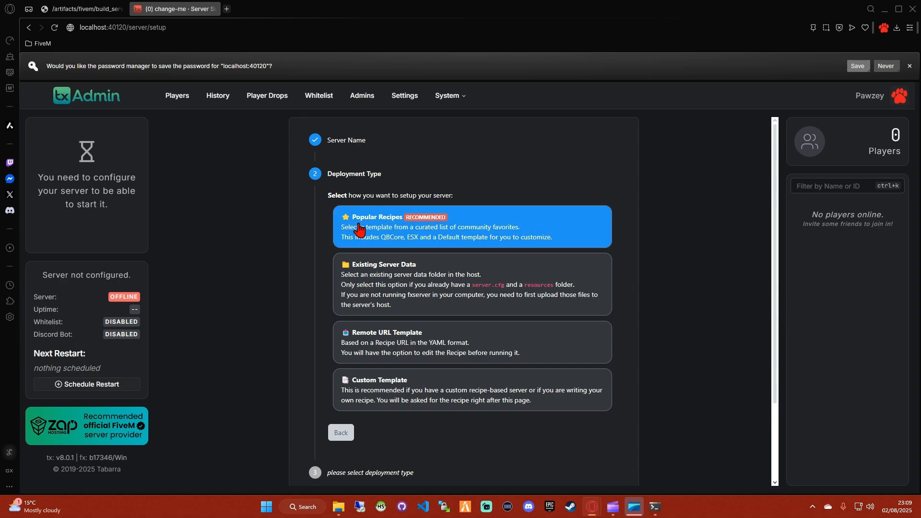
pyautogui.moveTo(381, 292)
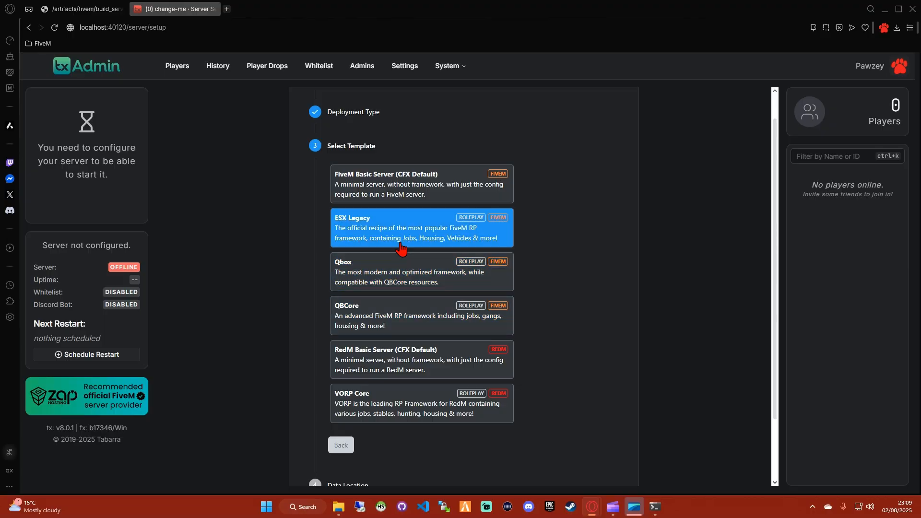
pyautogui.click(420, 228)
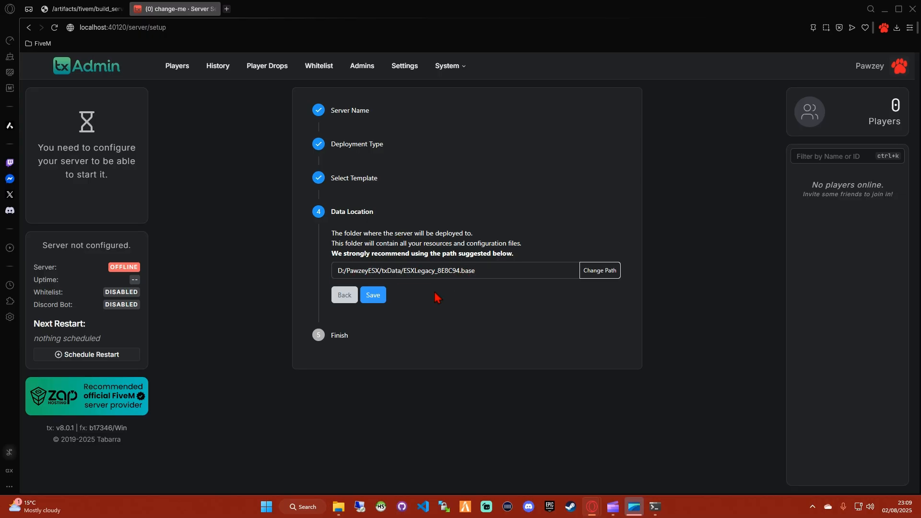
pyautogui.click(373, 295)
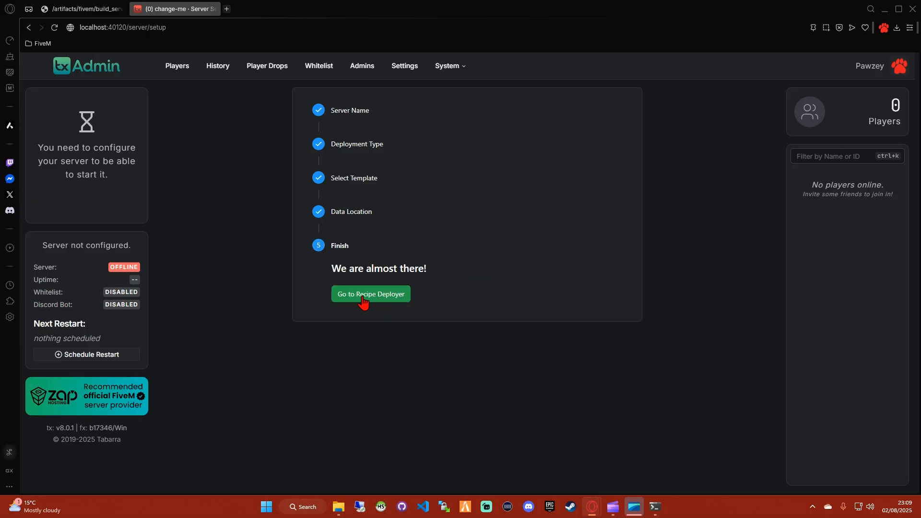
# - Review the ESX Legacy recipe in the deployer and select the Server Registration Key field
pyautogui.click(370, 294)
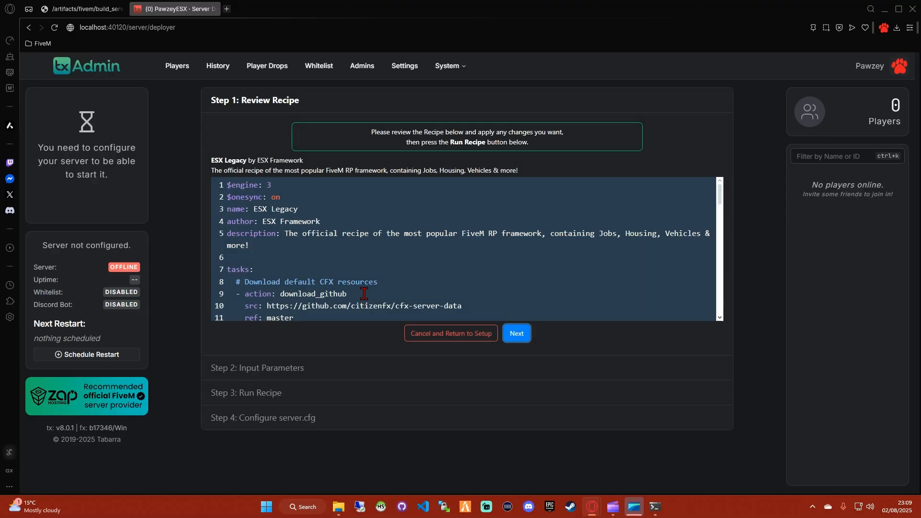
pyautogui.moveTo(566, 241)
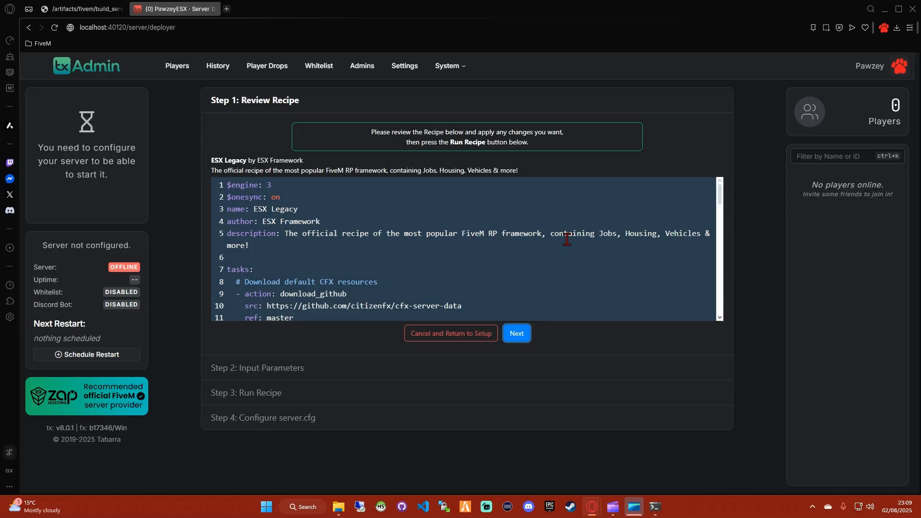
pyautogui.scroll(-3)
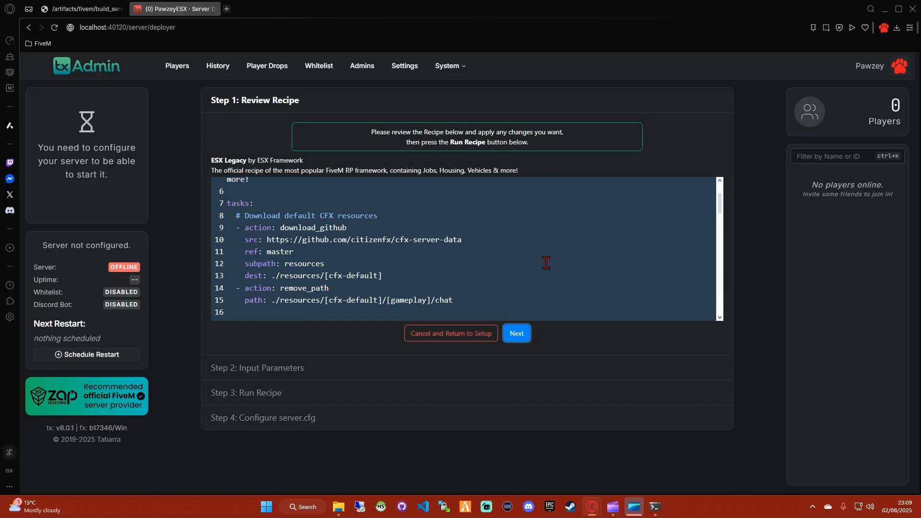
pyautogui.scroll(-3)
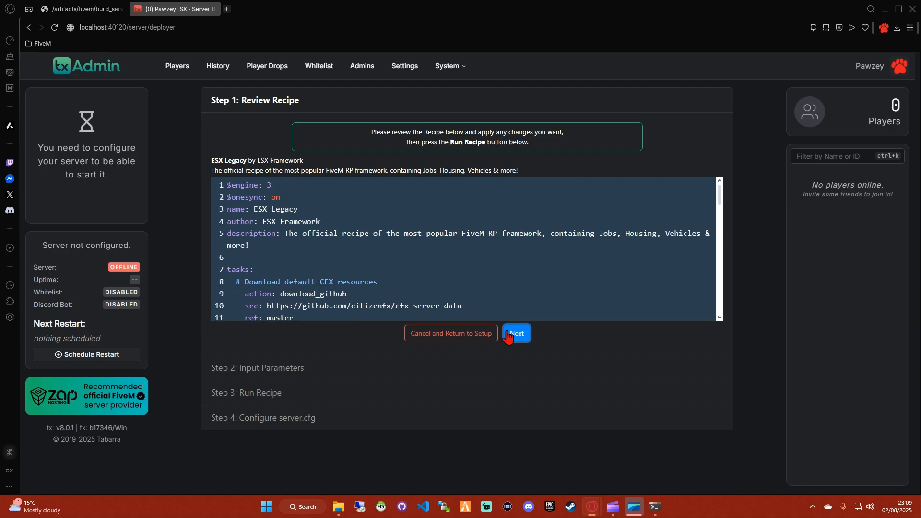
pyautogui.click(516, 333)
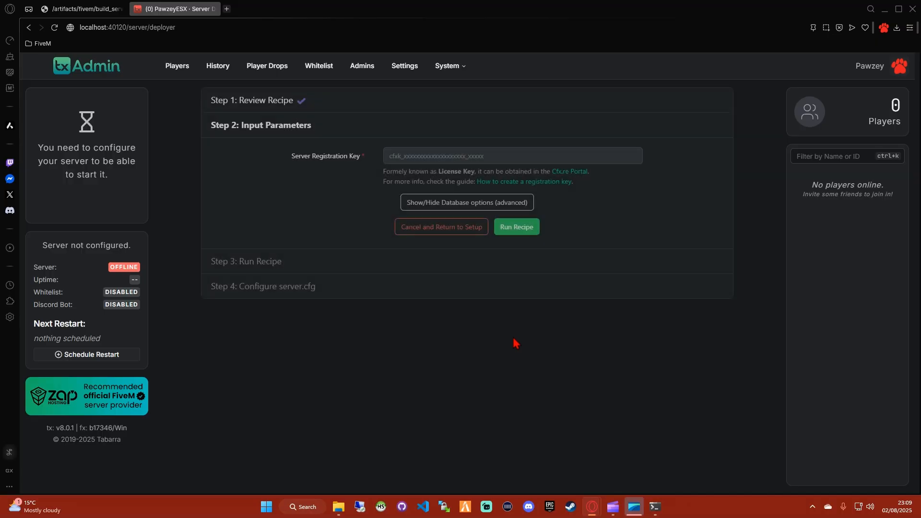
pyautogui.click(430, 155)
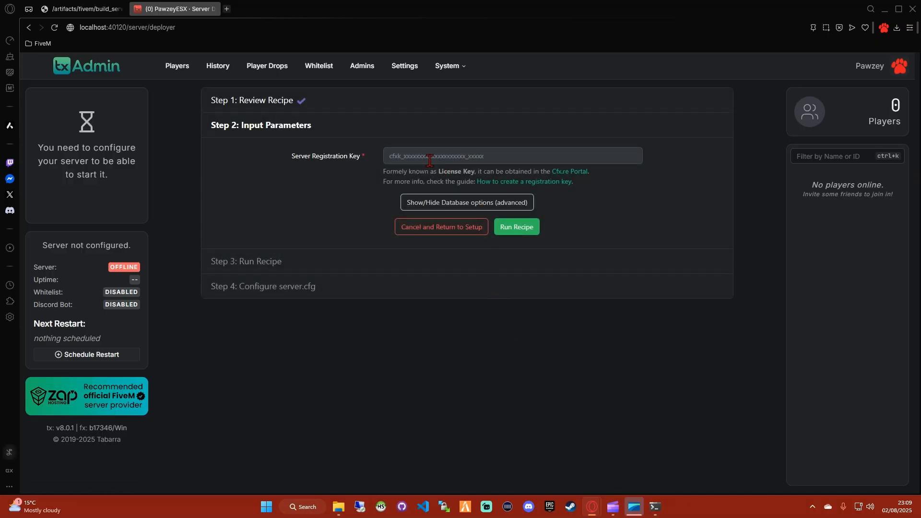
pyautogui.click(517, 227)
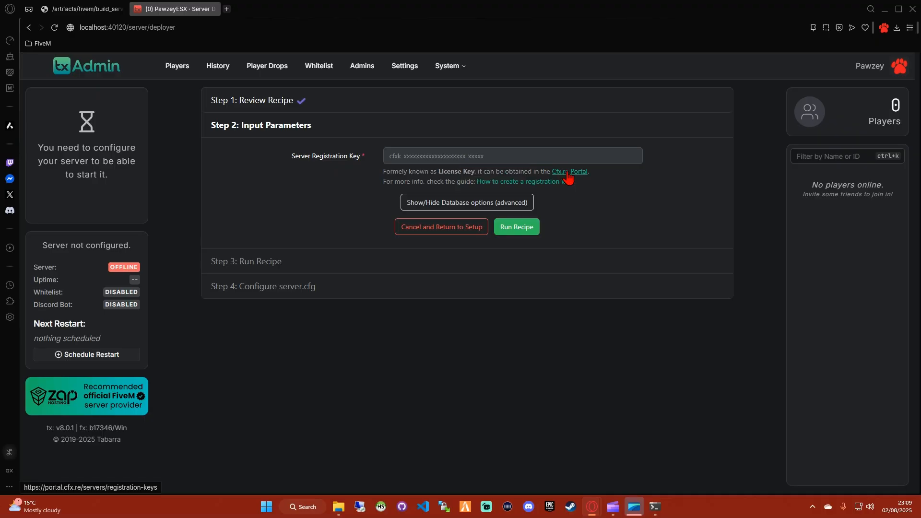
# - Sign in to the Cfx.re Portal and copy the development server's registration key
pyautogui.click(576, 171)
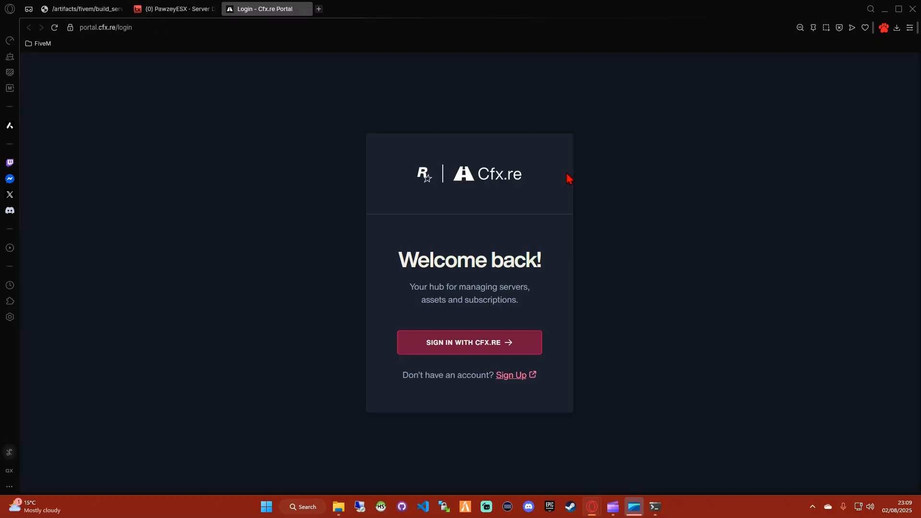
pyautogui.moveTo(467, 352)
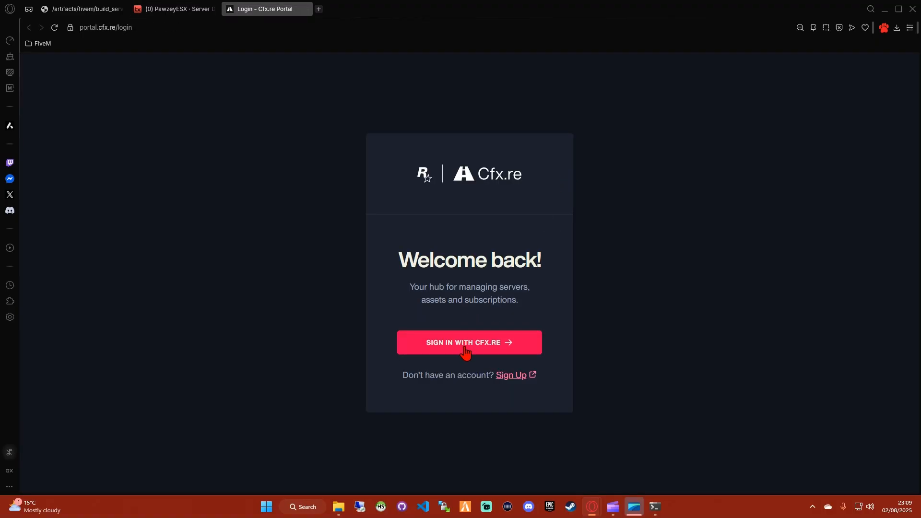
pyautogui.click(469, 343)
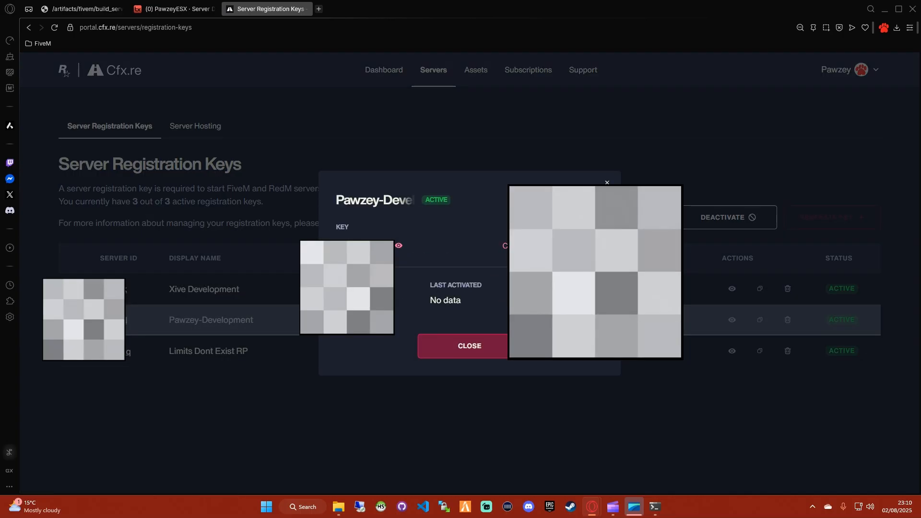
pyautogui.click(512, 245)
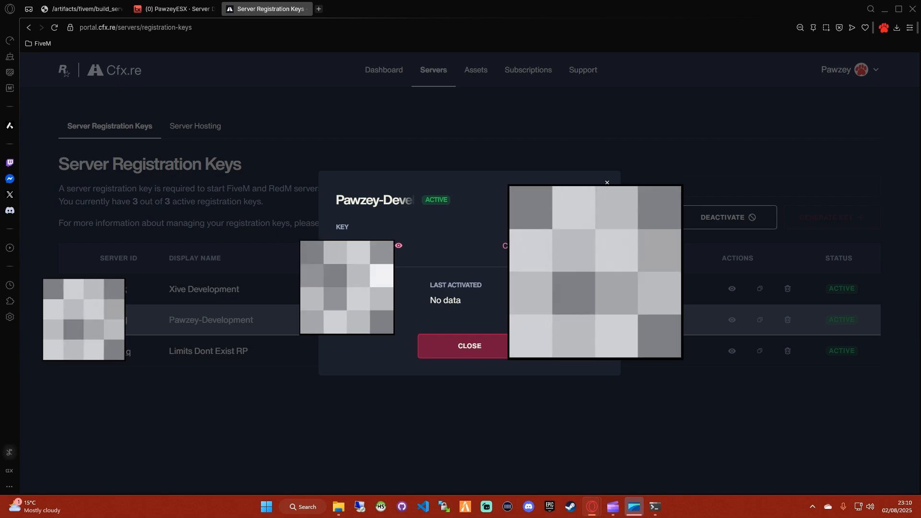
pyautogui.click(469, 345)
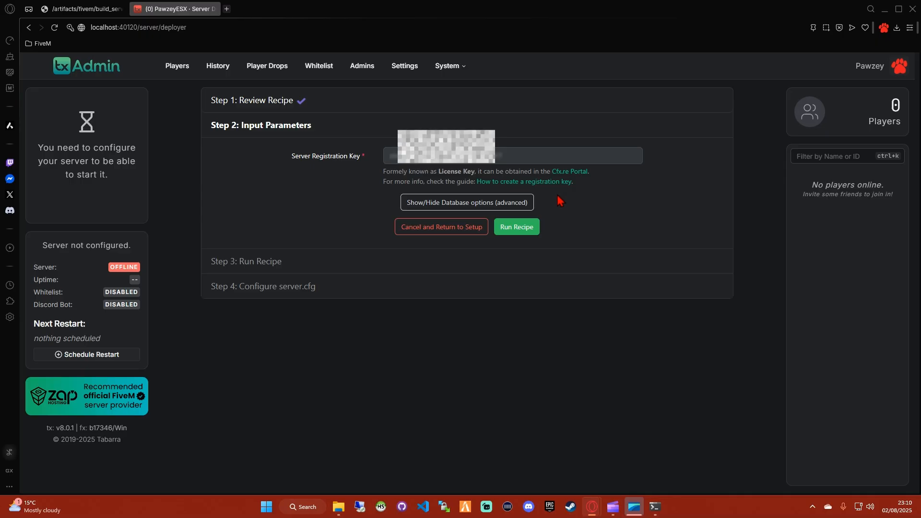
pyautogui.moveTo(533, 190)
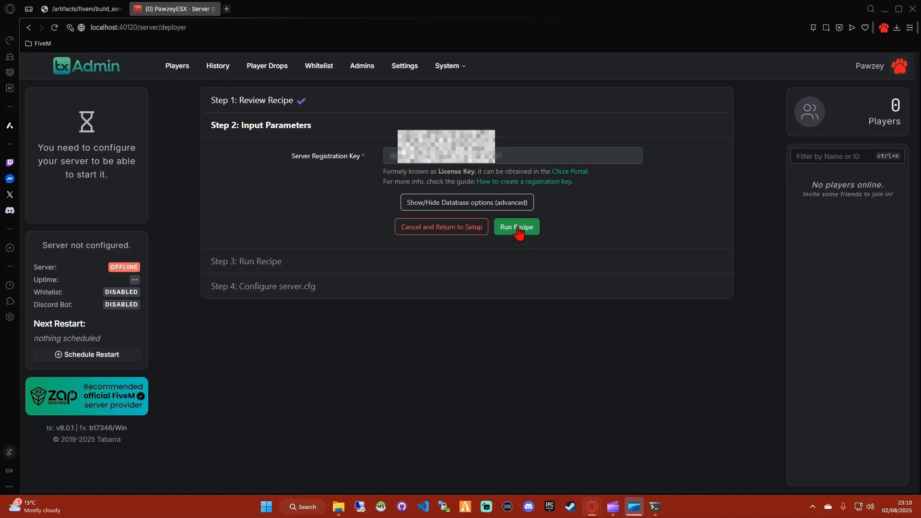
# - Run the ESX Legacy recipe using the pasted registration key
pyautogui.click(517, 227)
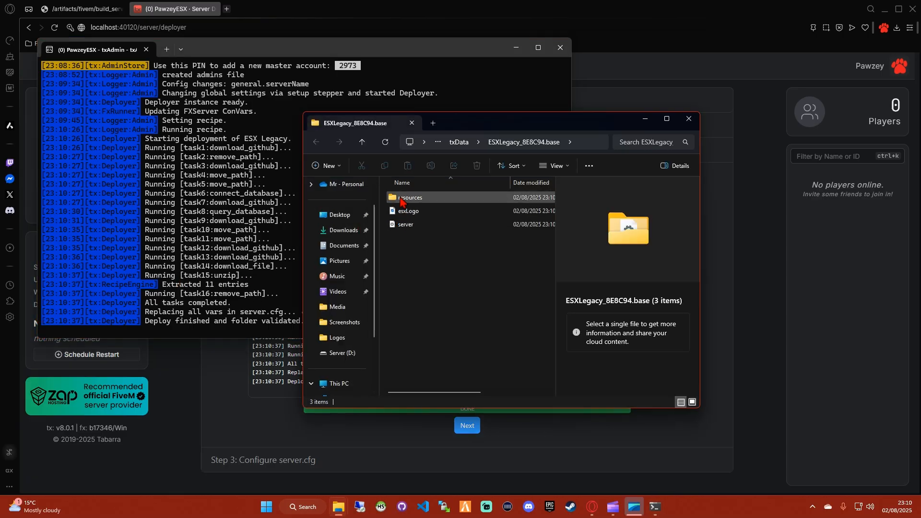
# - Browse the deployed server's resources and its 33 [esx_addons], then close Explorer and minimize txAdmin's console
pyautogui.click(410, 197)
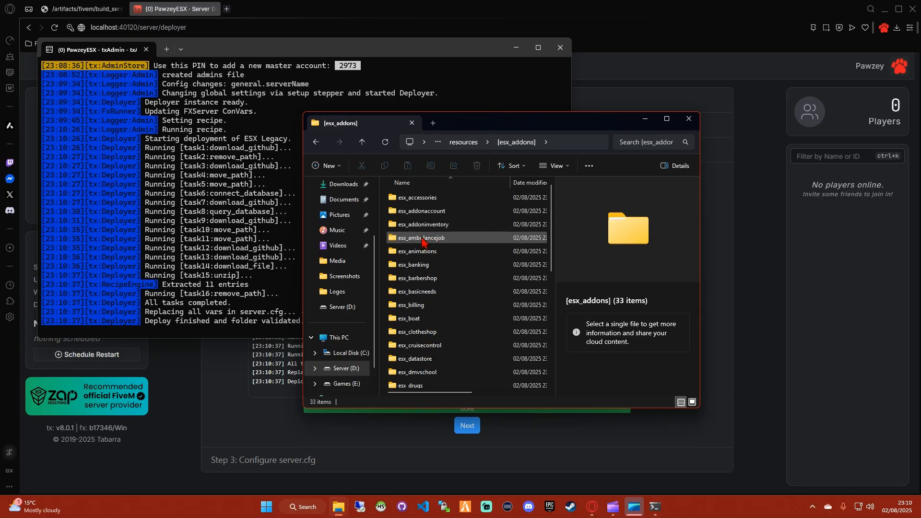
pyautogui.click(361, 142)
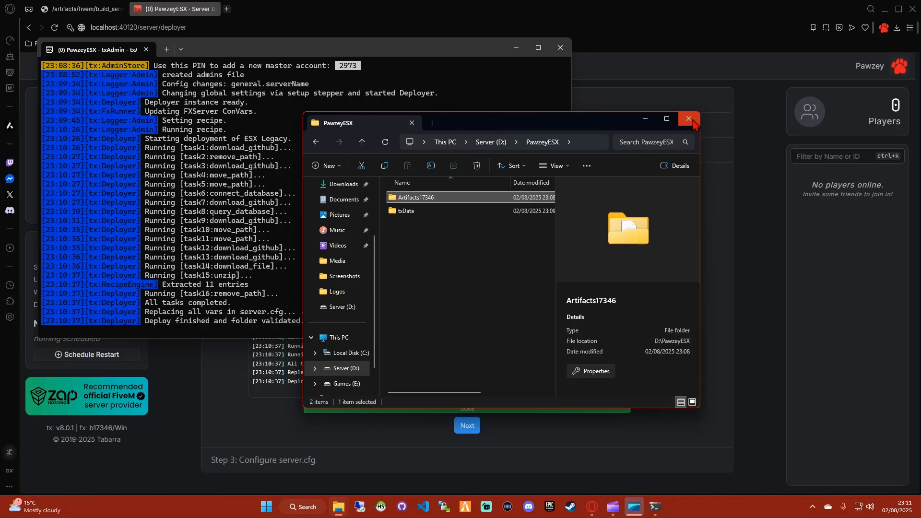
pyautogui.click(689, 119)
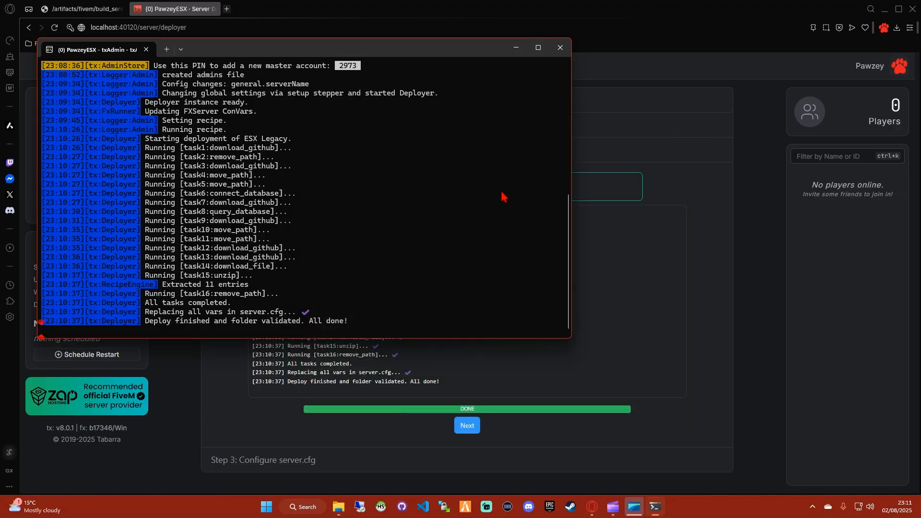
pyautogui.click(560, 48)
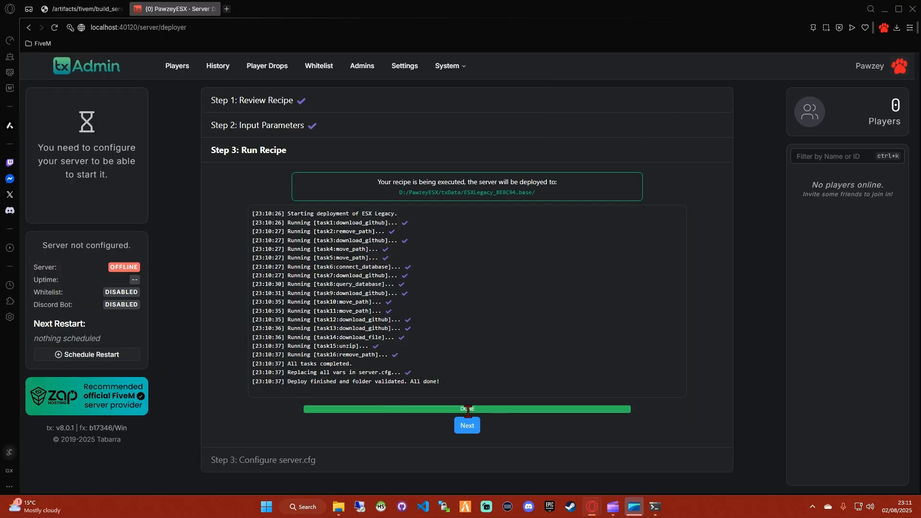
# - Review the generated server.cfg, save it, and start the PawzeyESX server
pyautogui.click(467, 424)
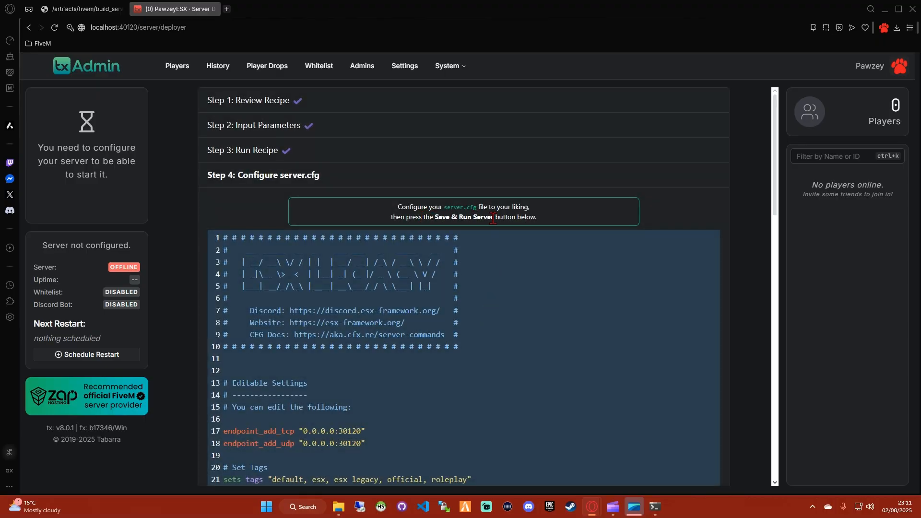
pyautogui.scroll(-3)
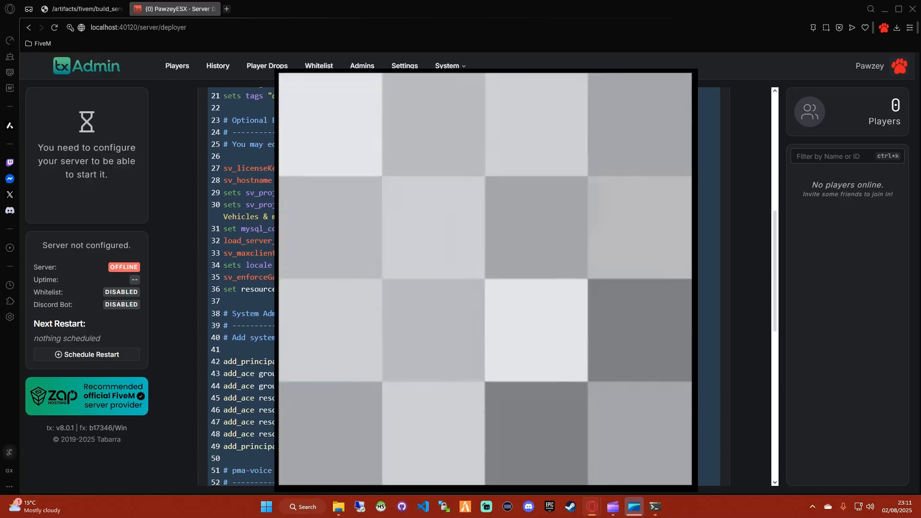
pyautogui.scroll(-3)
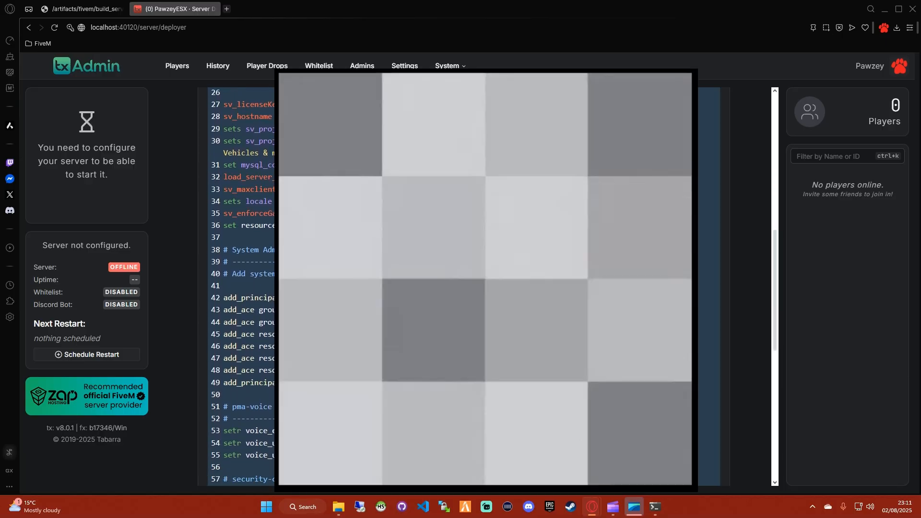
pyautogui.scroll(-3)
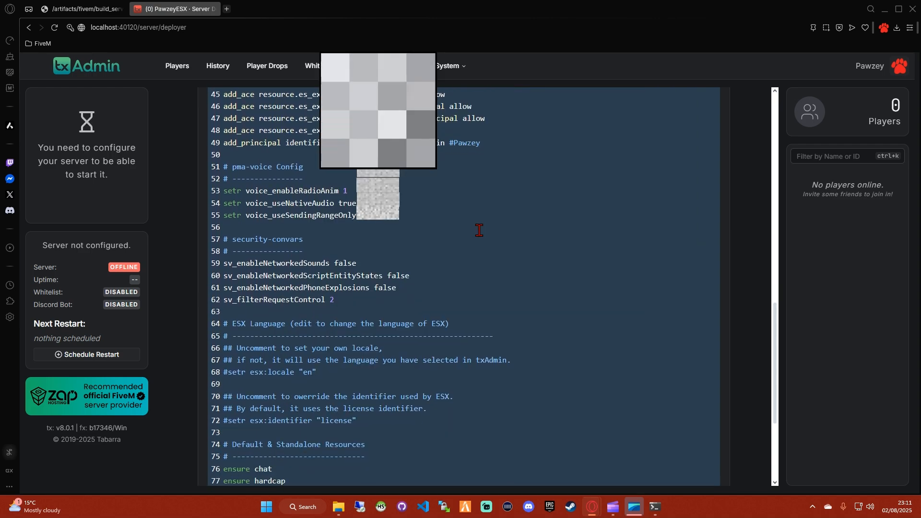
pyautogui.scroll(-3)
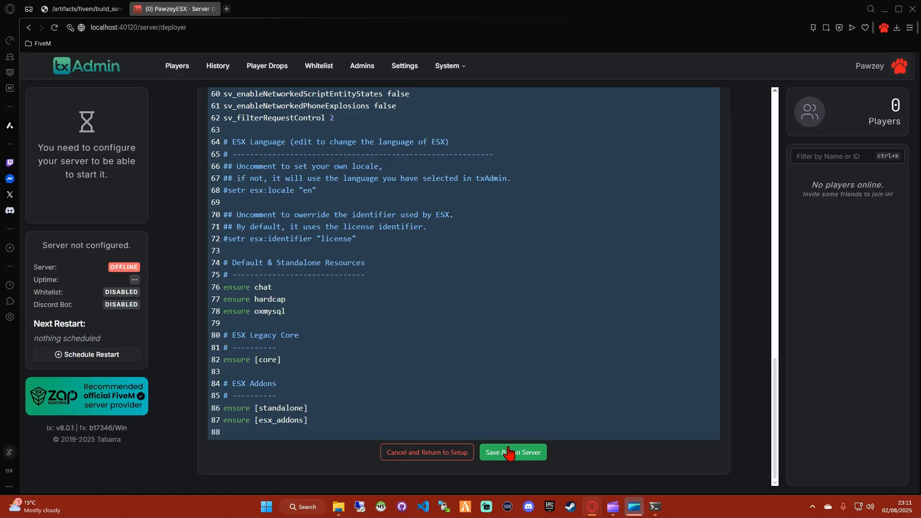
pyautogui.click(513, 452)
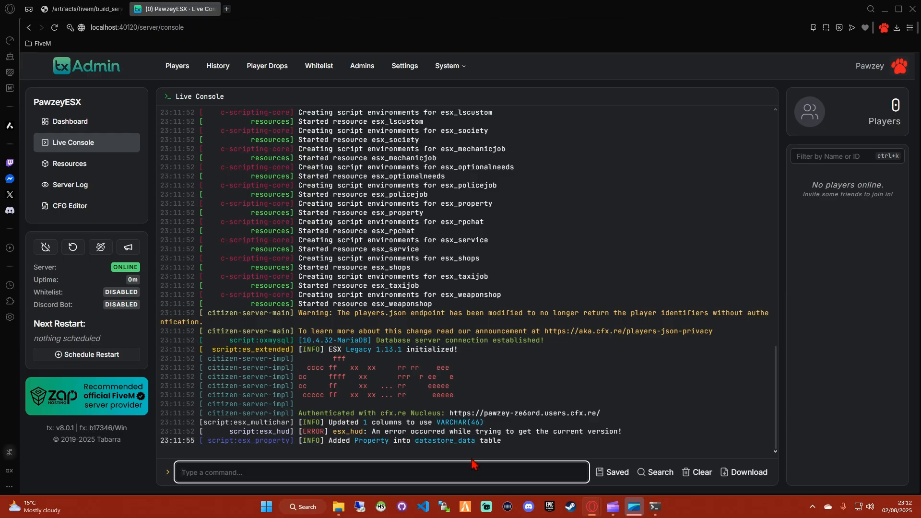
pyautogui.moveTo(471, 453)
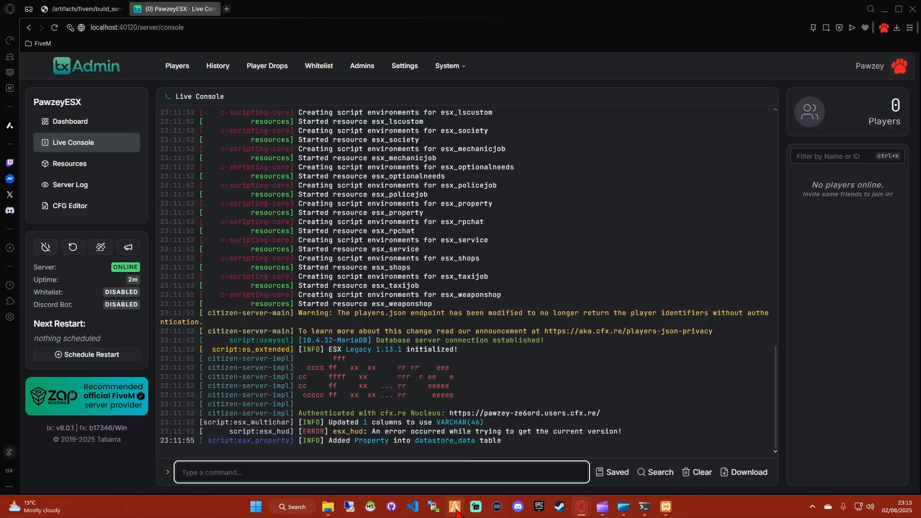
# - Launch the FiveM client from the taskbar while PawzeyESX runs online
pyautogui.click(453, 506)
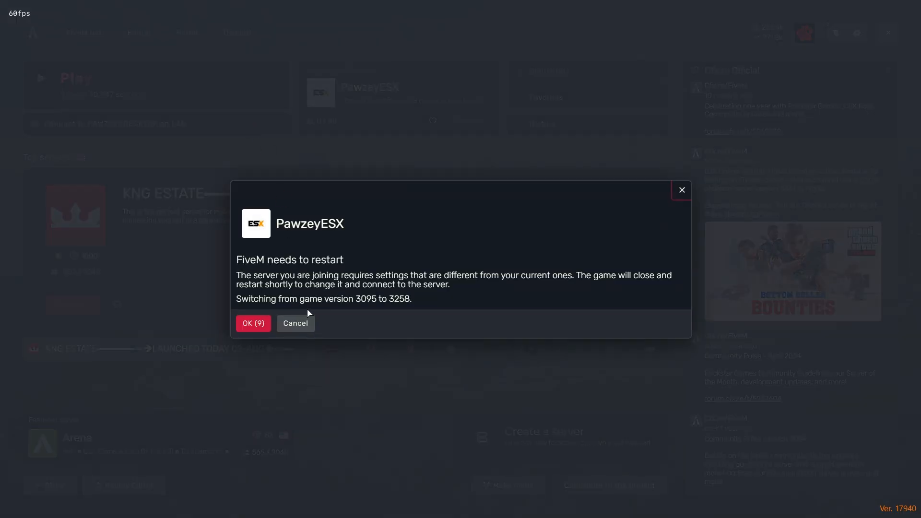
# - Accept FiveM's restart to switch to game version 3258
pyautogui.click(253, 323)
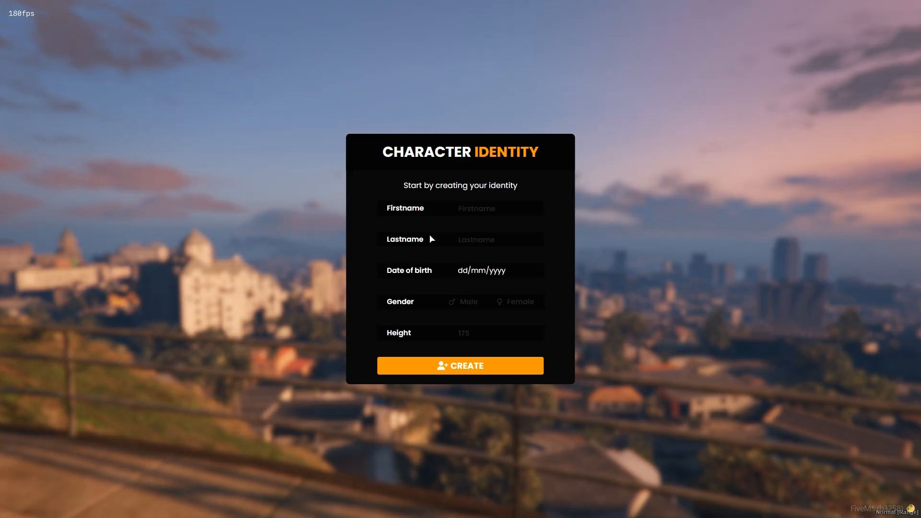
# - Create the male character Randy Rupert, born in 1996
pyautogui.click(498, 208)
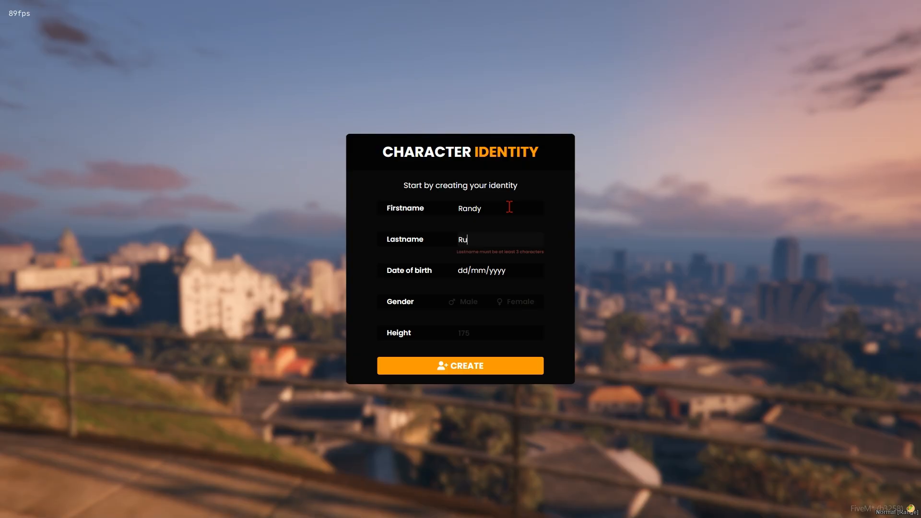
pyautogui.click(463, 271)
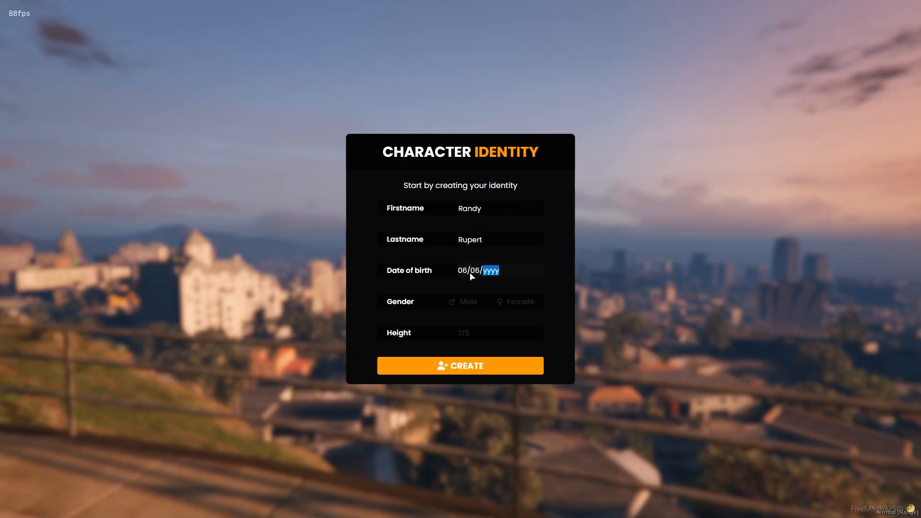
pyautogui.write('1996')
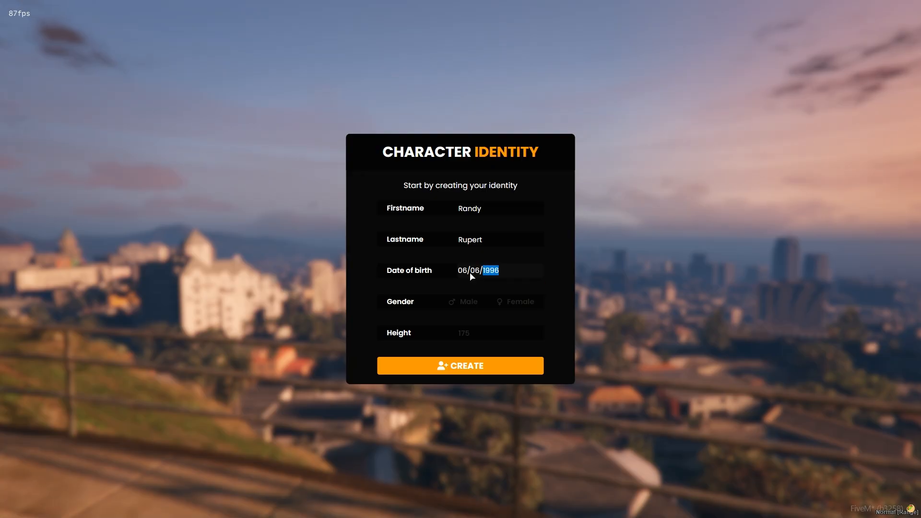
pyautogui.click(463, 302)
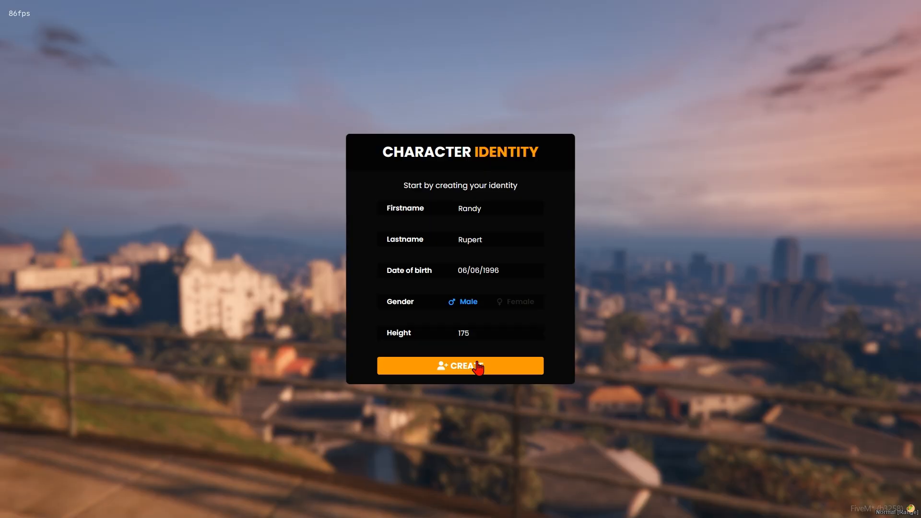
pyautogui.click(460, 366)
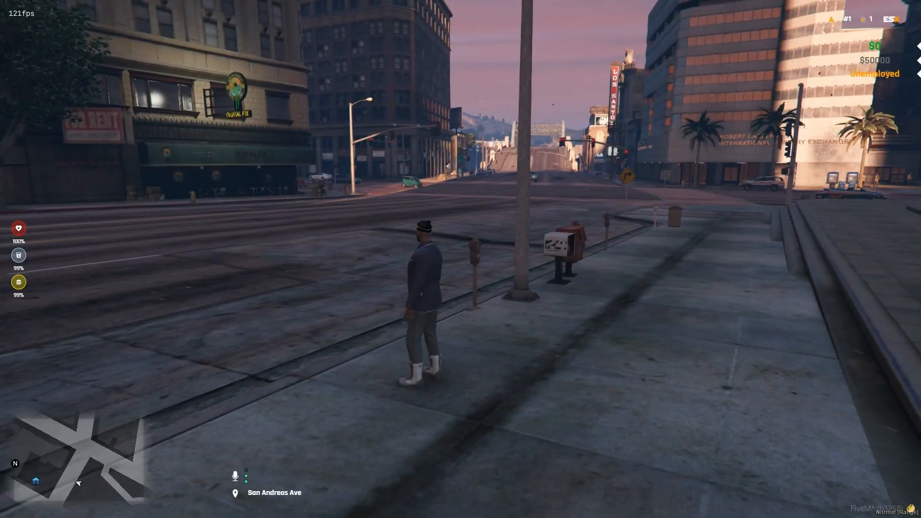
# - Enter chat commands to get a sports car, then drive it through Los Santos
pyautogui.write('/giveitem 1')
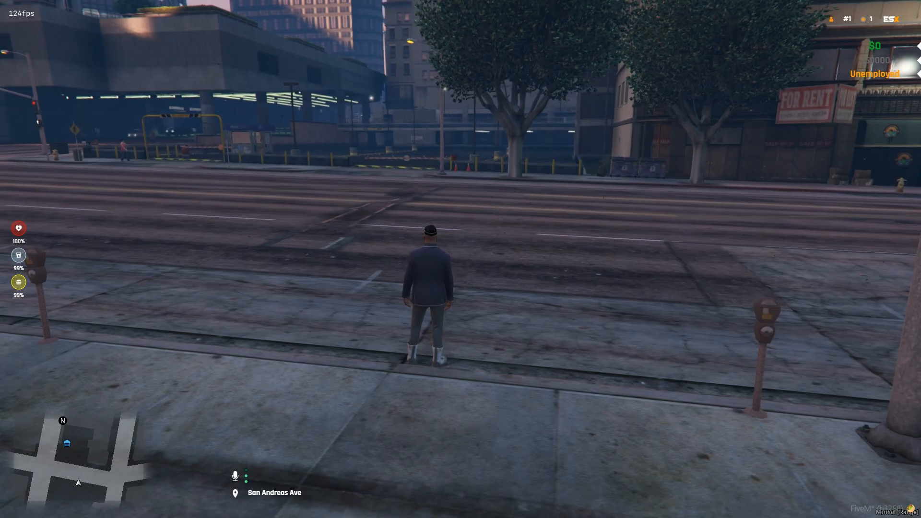
pyautogui.write('/')
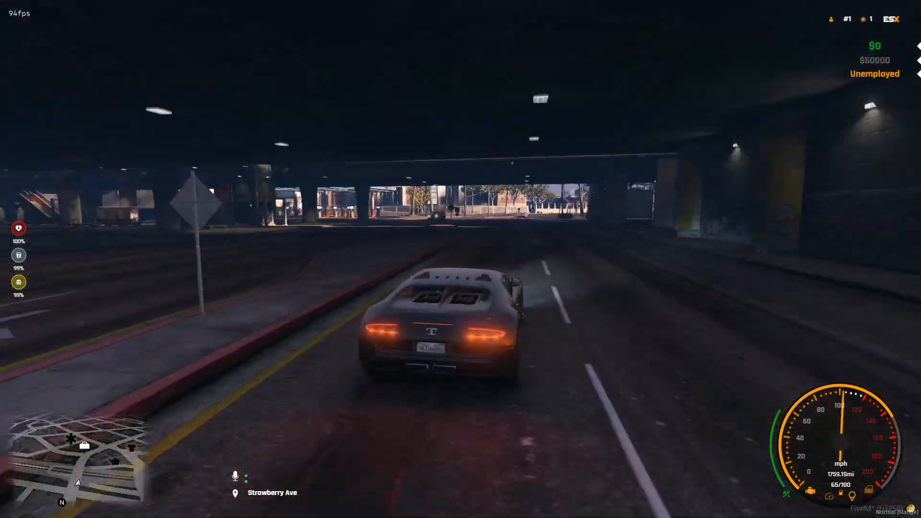
pyautogui.press('w')
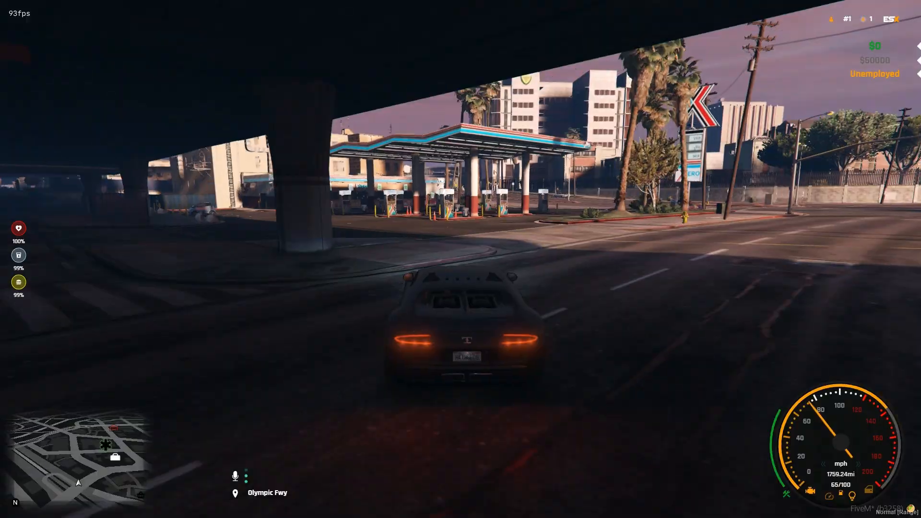